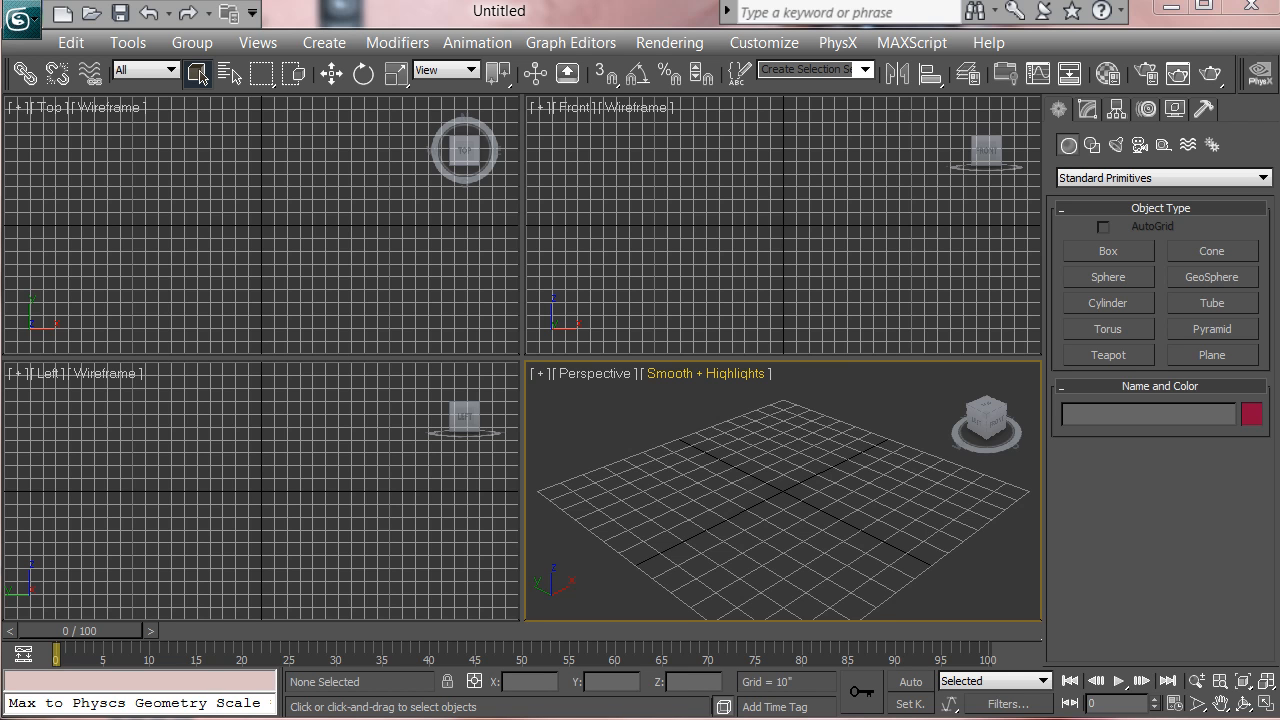
- Draw a Plane primitive in the Front view and size it to 300 by 300
{"action": "left_click", "coordinate": [1212, 354]}
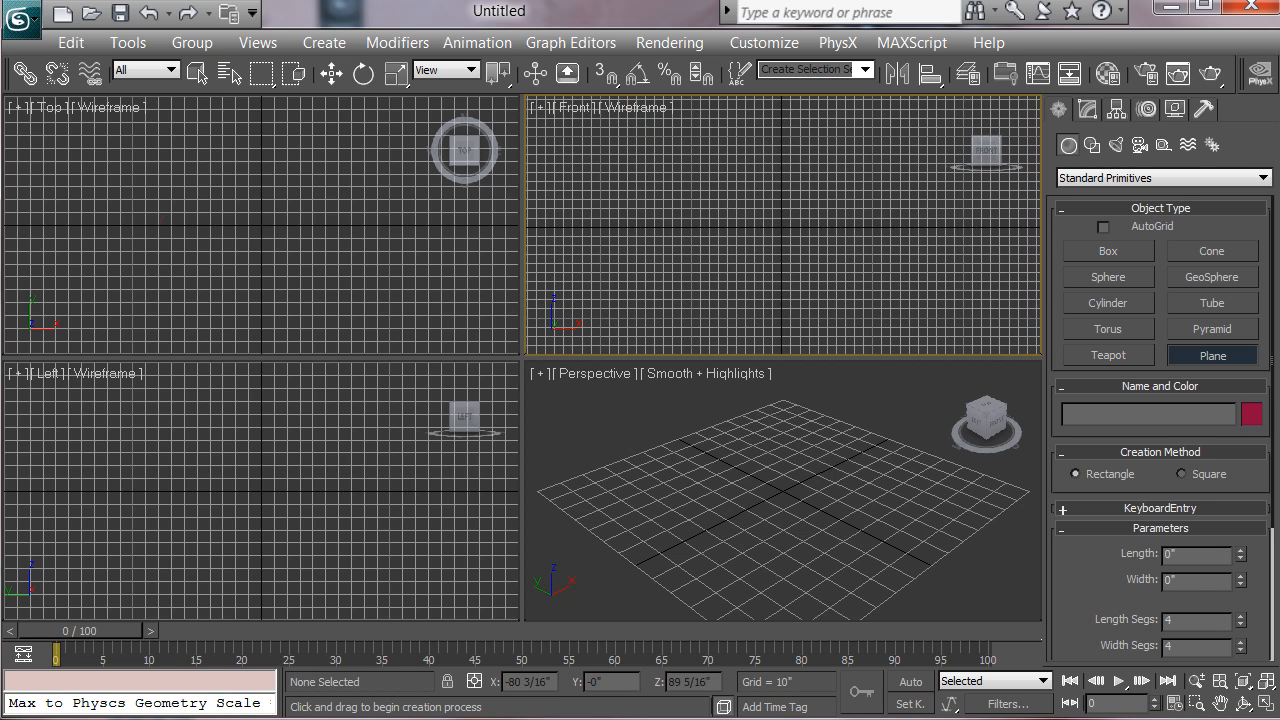
{"action": "left_click_drag", "start_coordinate": [710, 136], "coordinate": [860, 320]}
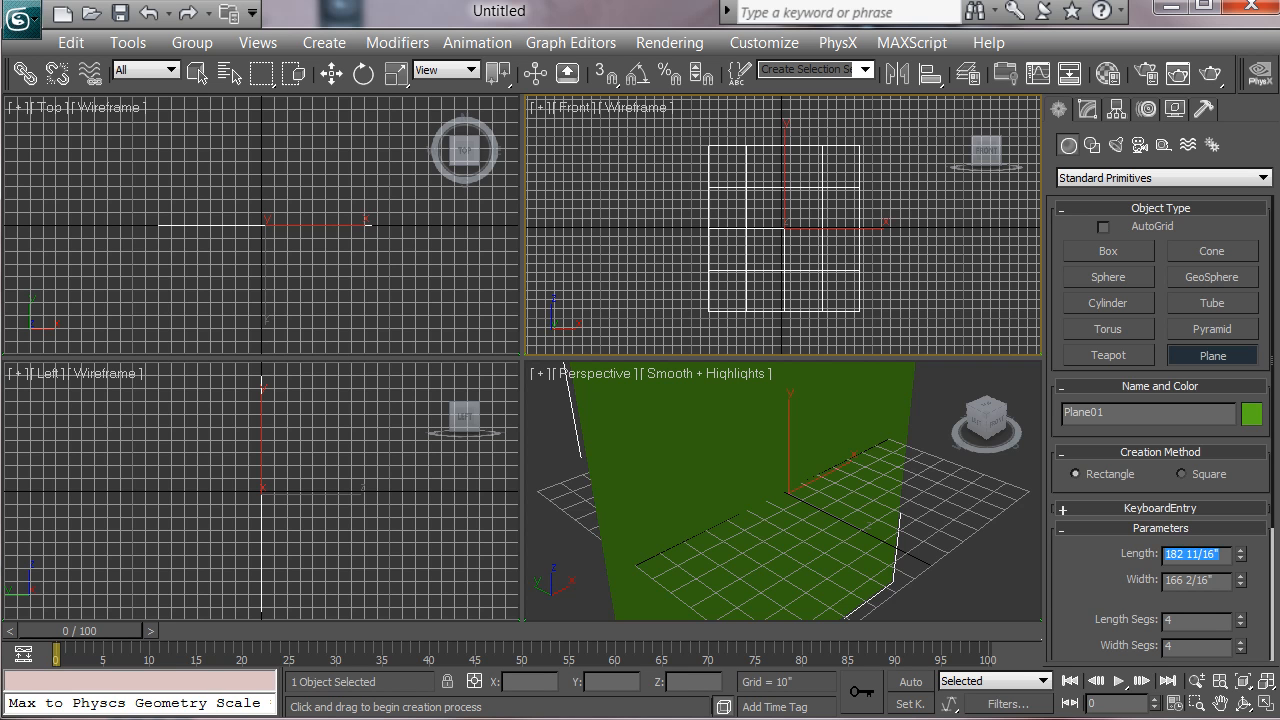
{"action": "type", "text": "300'"}
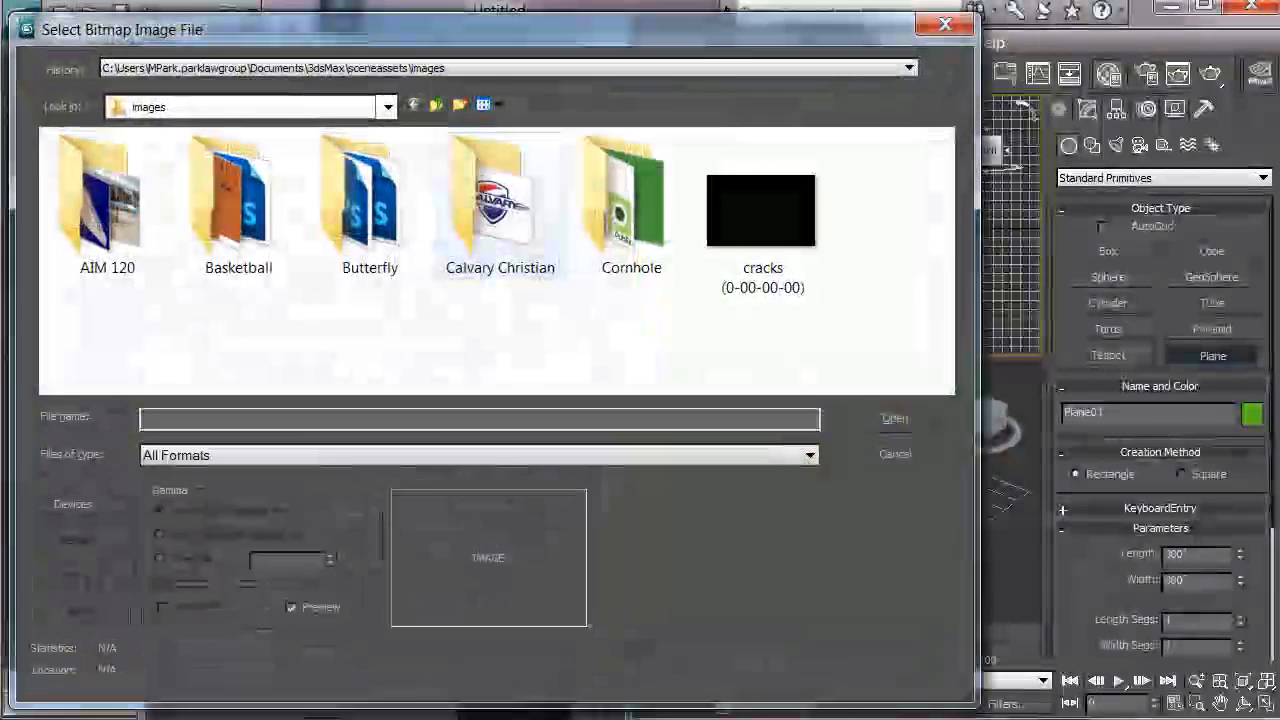
- Browse to My Pictures and load the nfl football image as the bitmap
{"action": "left_click", "coordinate": [388, 108]}
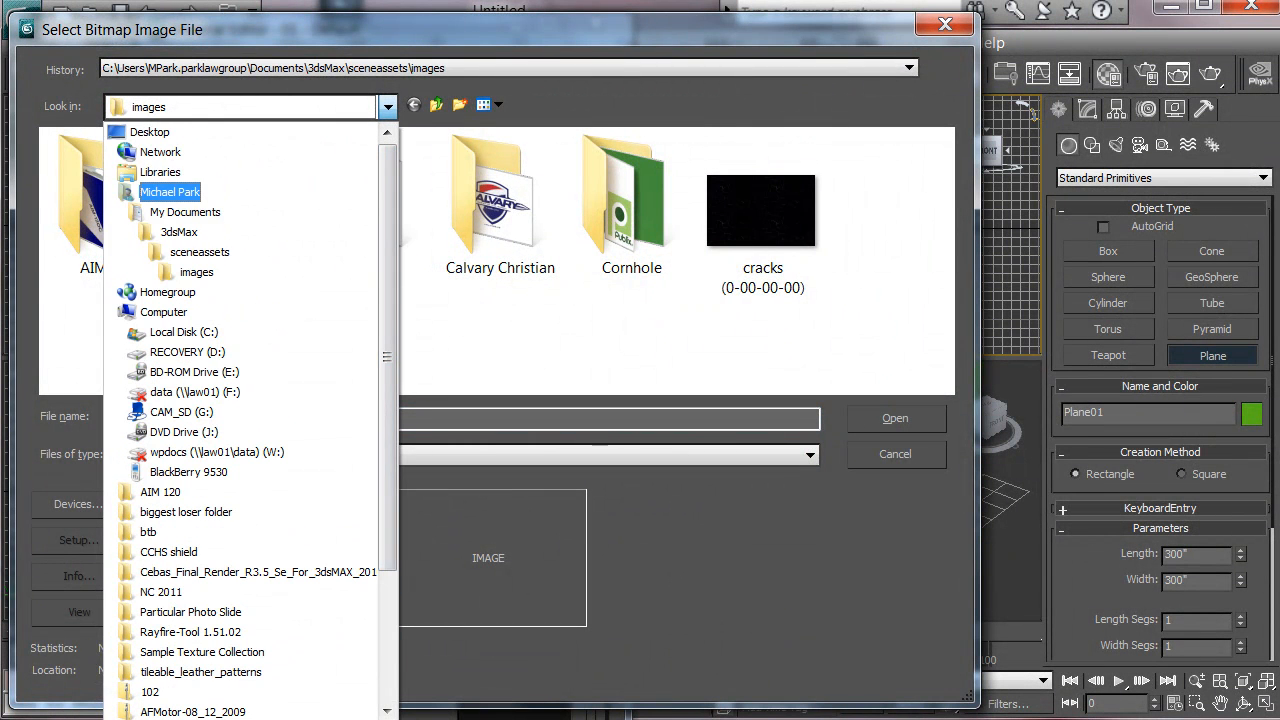
{"action": "left_click", "coordinate": [170, 192]}
{"action": "type", "text": "n"}
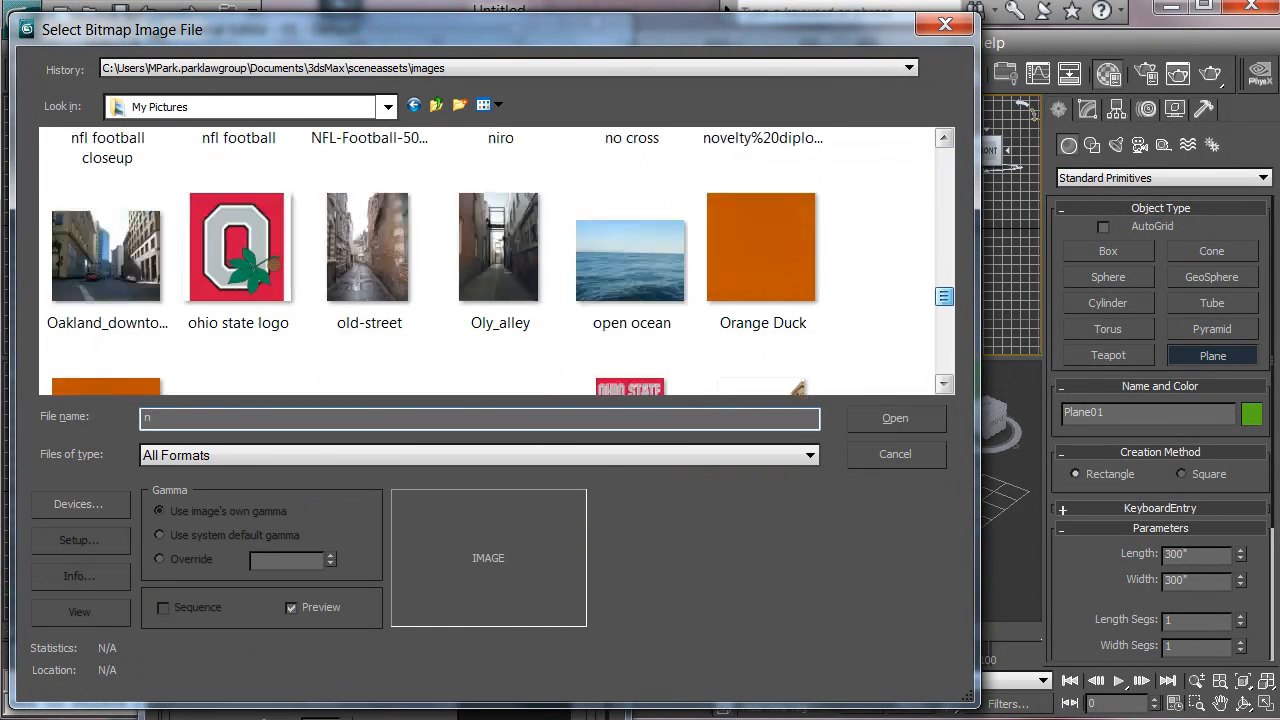
{"action": "left_click", "coordinate": [238, 284]}
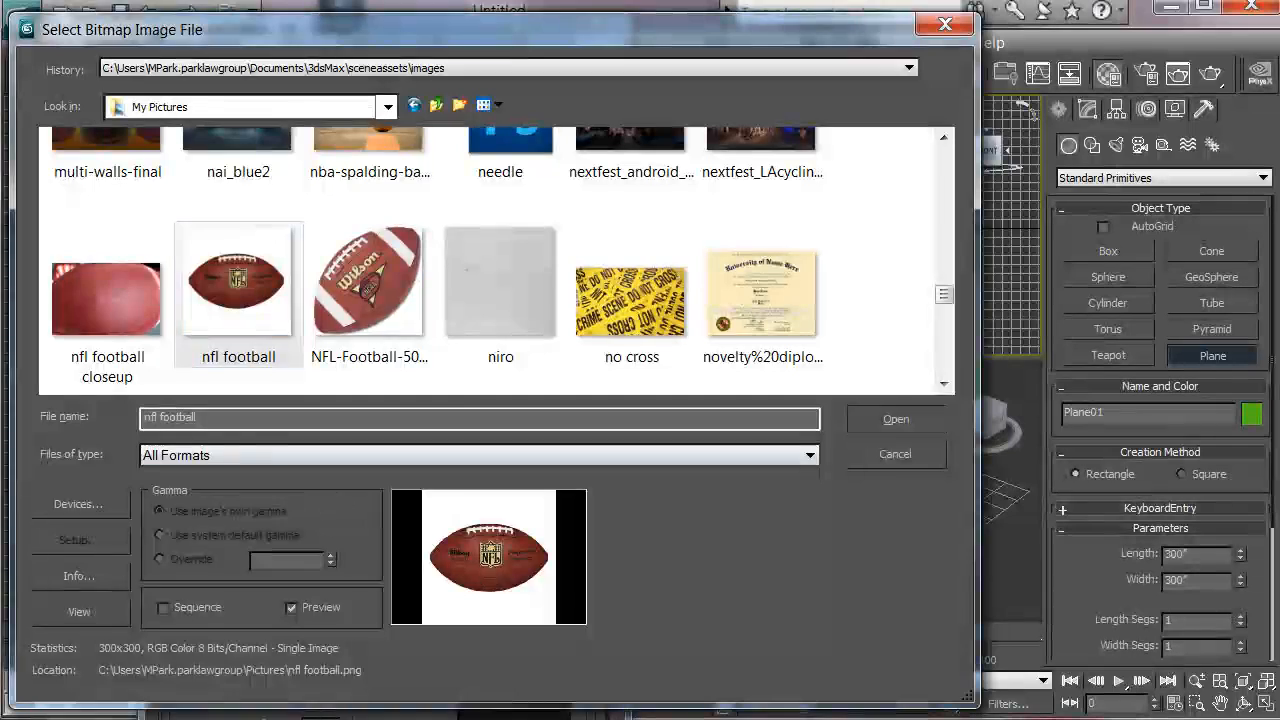
{"action": "left_click", "coordinate": [896, 420]}
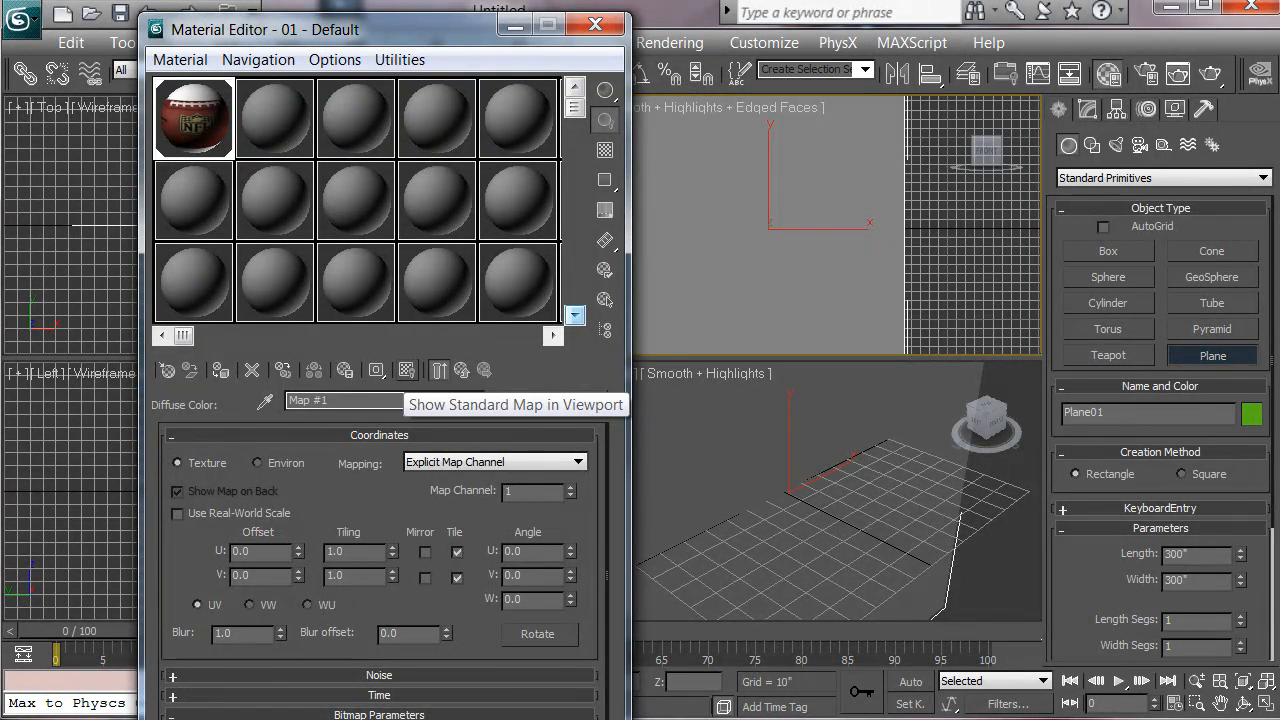
- Show the football map on the plane in the viewports and dismiss the Material Editor
{"action": "left_click", "coordinate": [406, 370]}
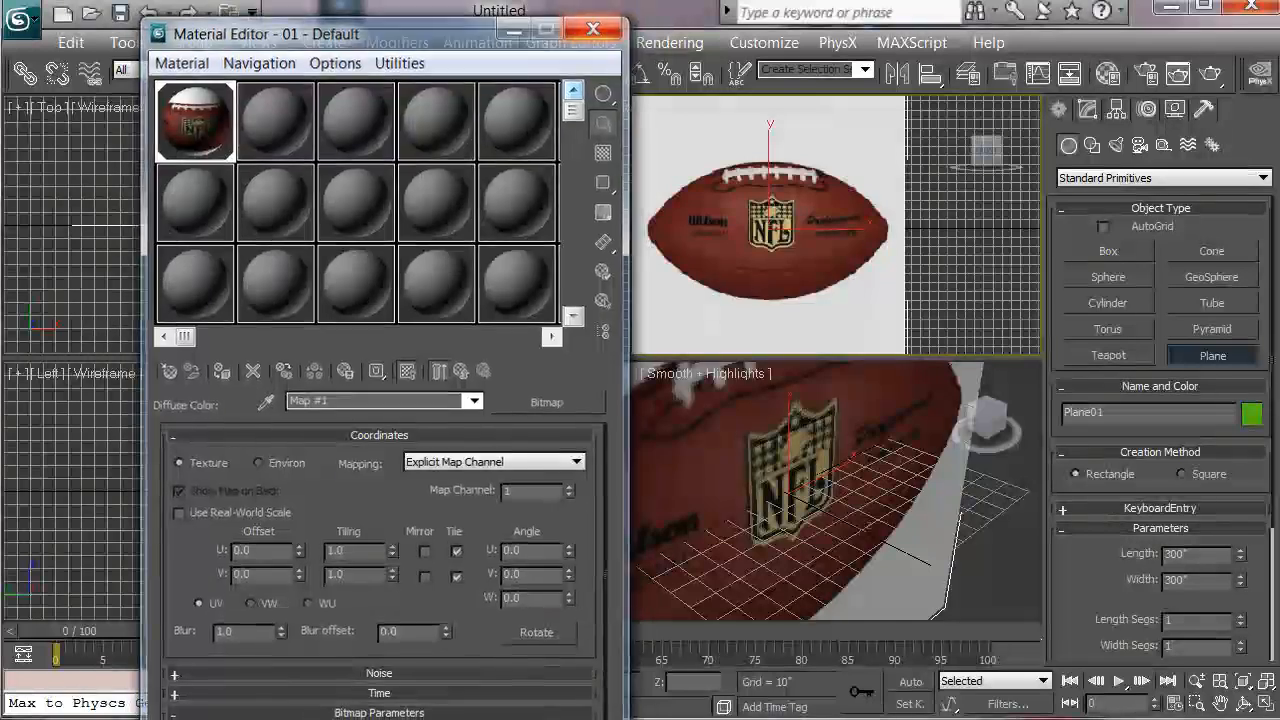
{"action": "left_click", "coordinate": [608, 28]}
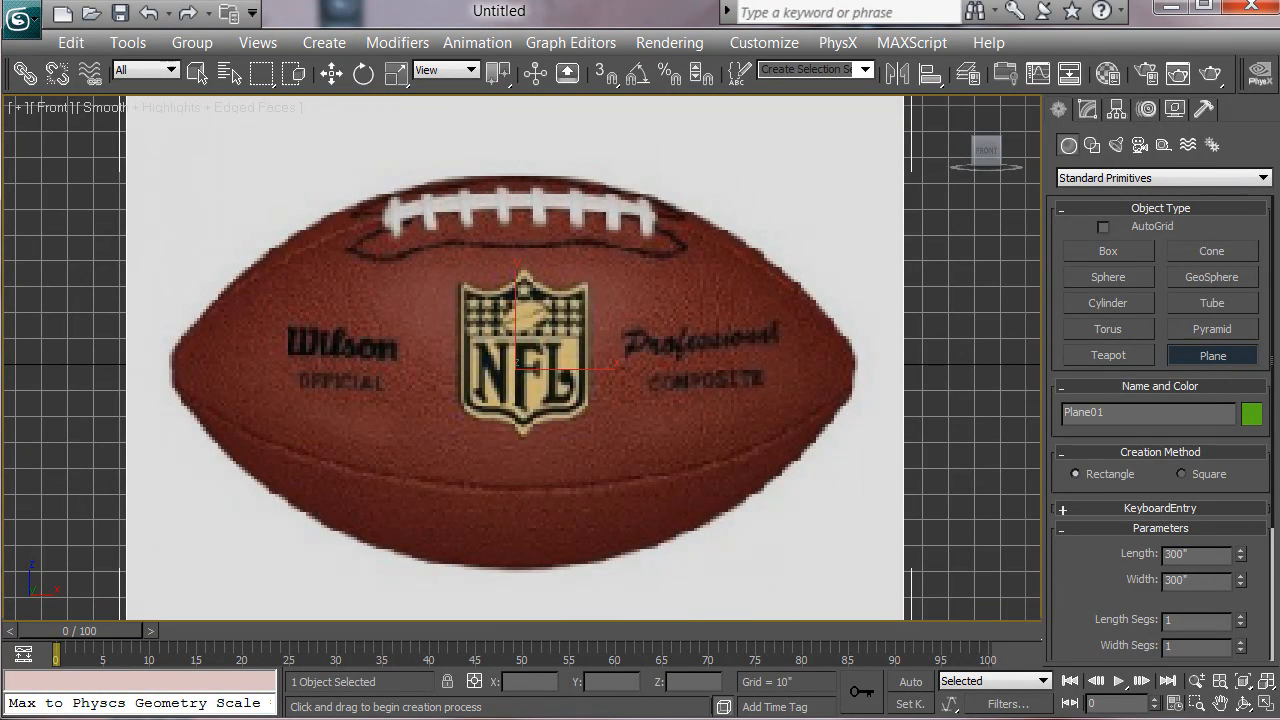
- Create a sphere over the football reference in the maximized Front view
{"action": "left_click", "coordinate": [1108, 276]}
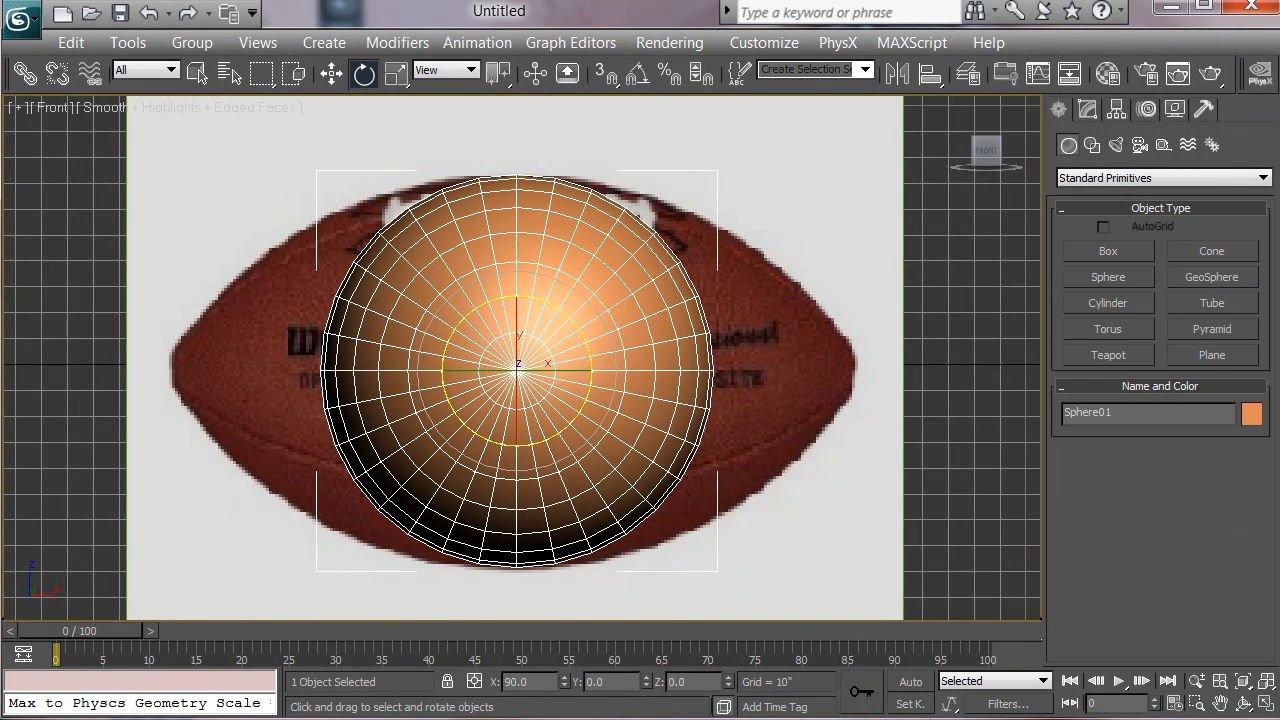
{"action": "mouse_move", "coordinate": [636, 74]}
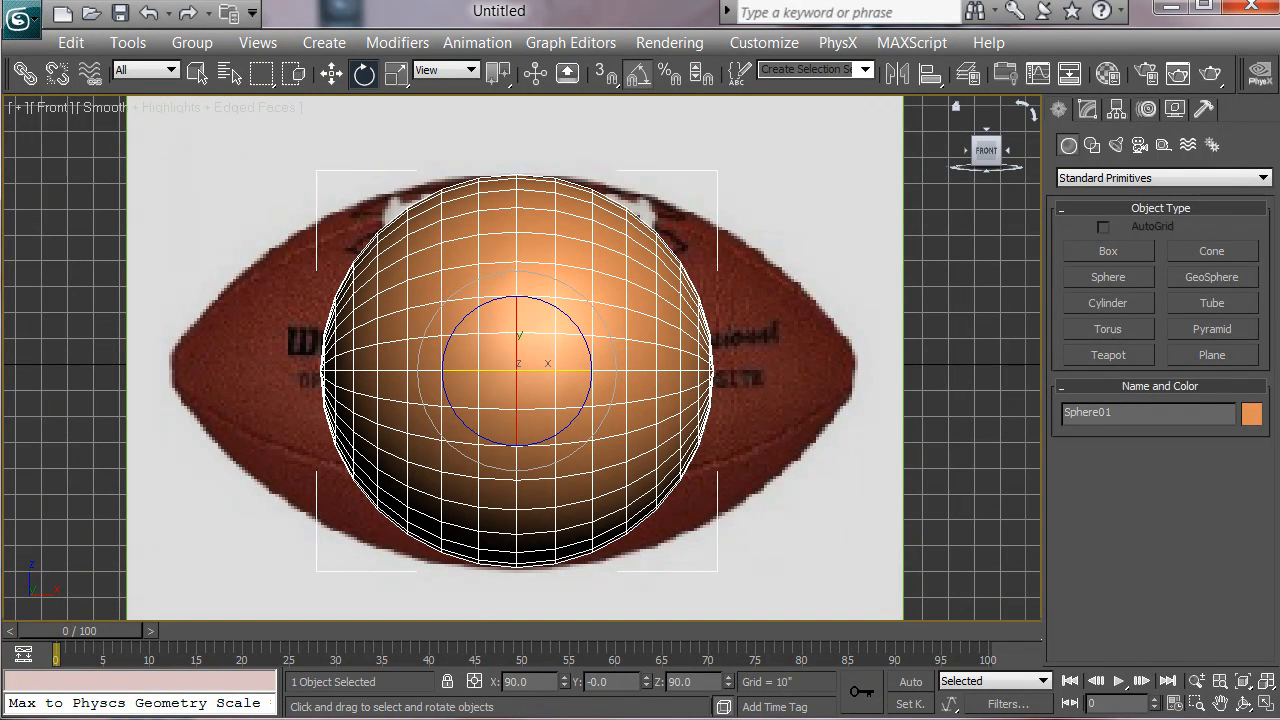
- Add an Edit Poly modifier to the sphere from the Modify panel's modifier list
{"action": "left_click", "coordinate": [1086, 110]}
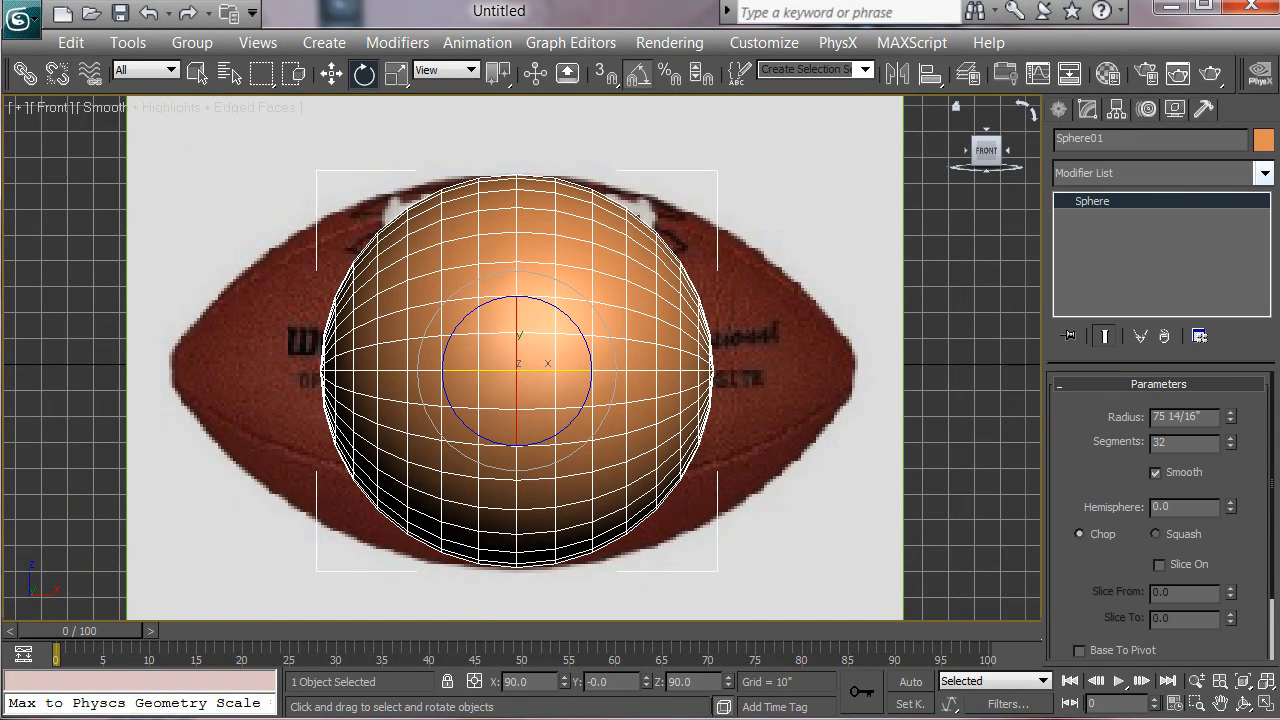
{"action": "left_click", "coordinate": [1264, 172]}
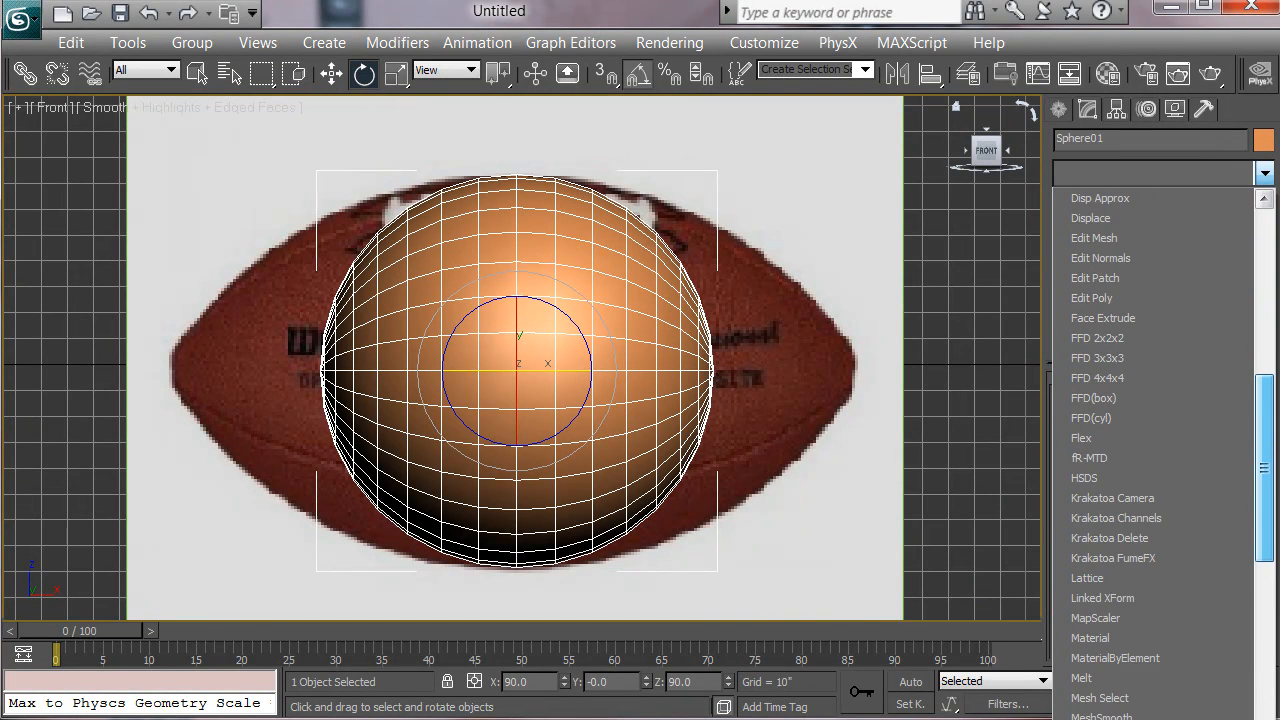
{"action": "left_click", "coordinate": [1094, 296]}
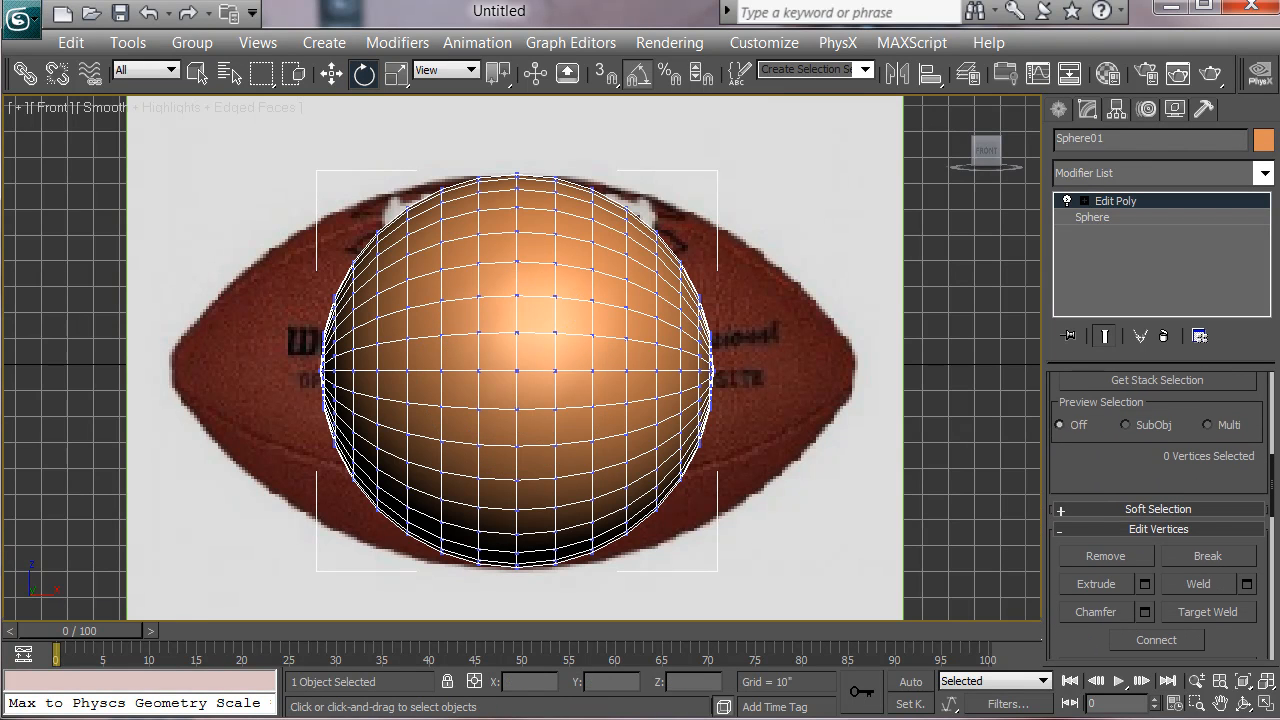
- Enable Use Soft Selection with a wide falloff and start moving the right-side vertices
{"action": "left_click", "coordinate": [1158, 508]}
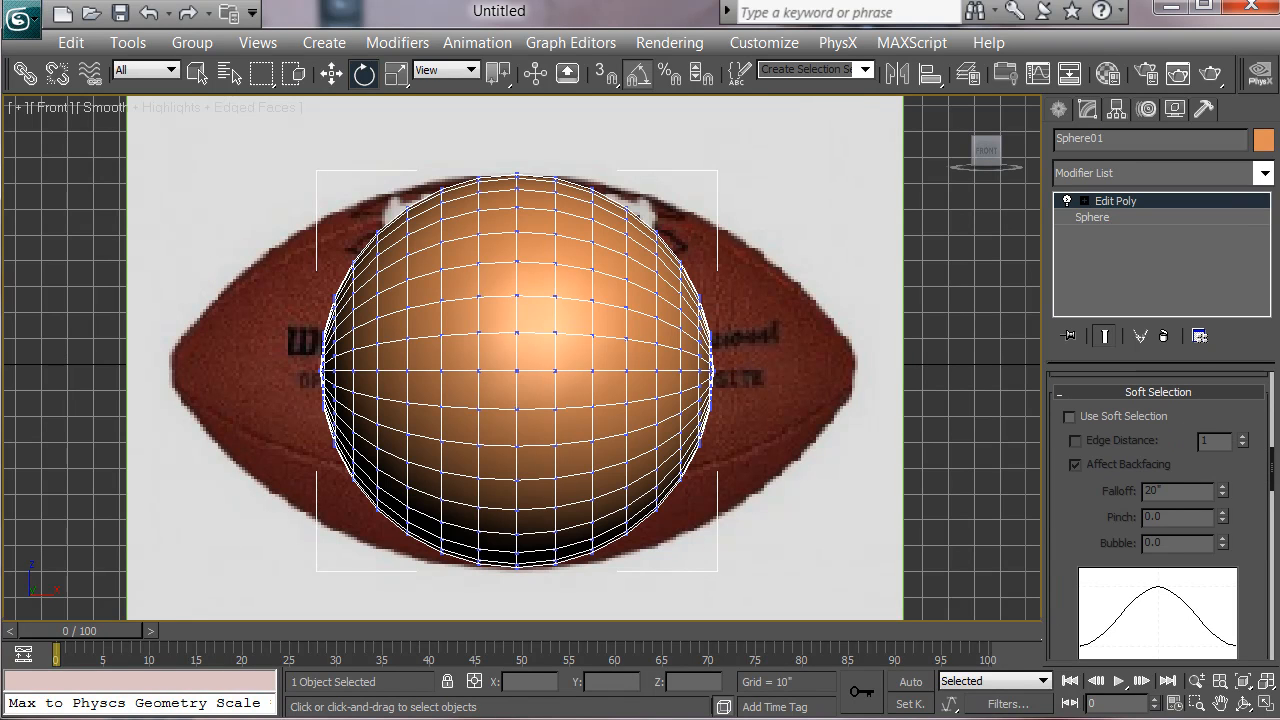
{"action": "left_click", "coordinate": [1070, 416]}
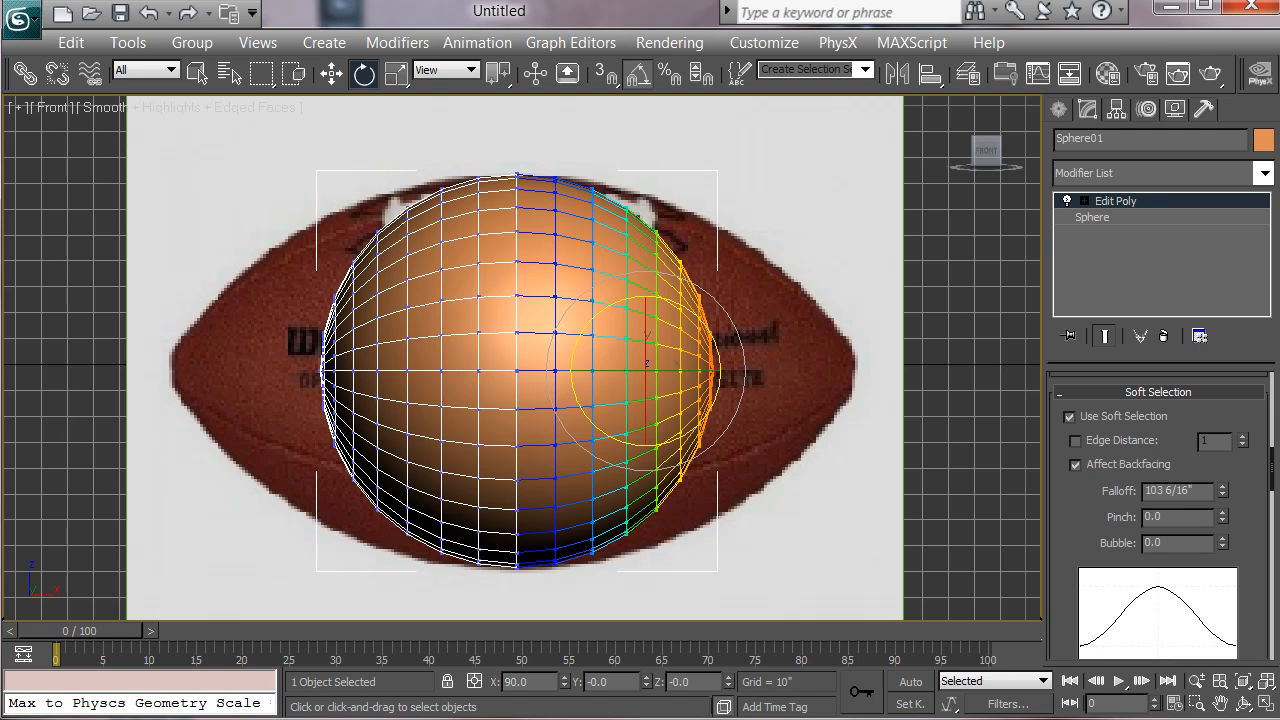
{"action": "left_click", "coordinate": [1070, 416]}
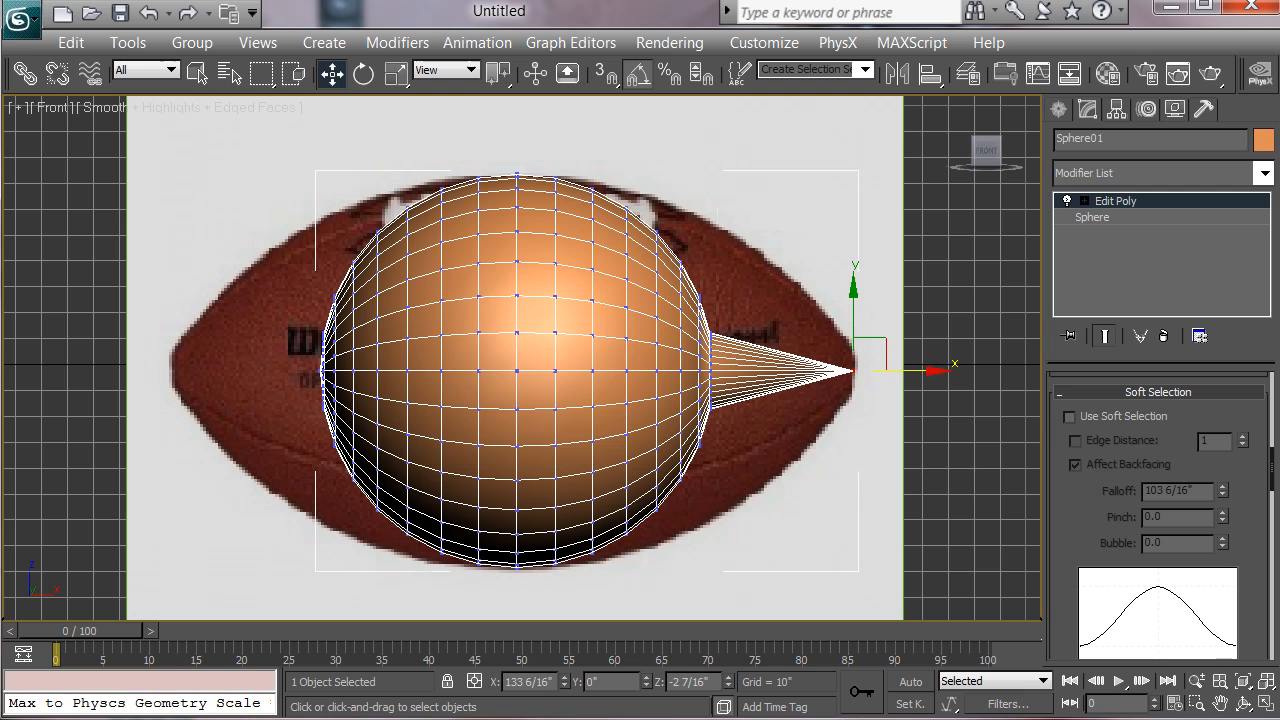
{"action": "left_click", "coordinate": [1068, 416]}
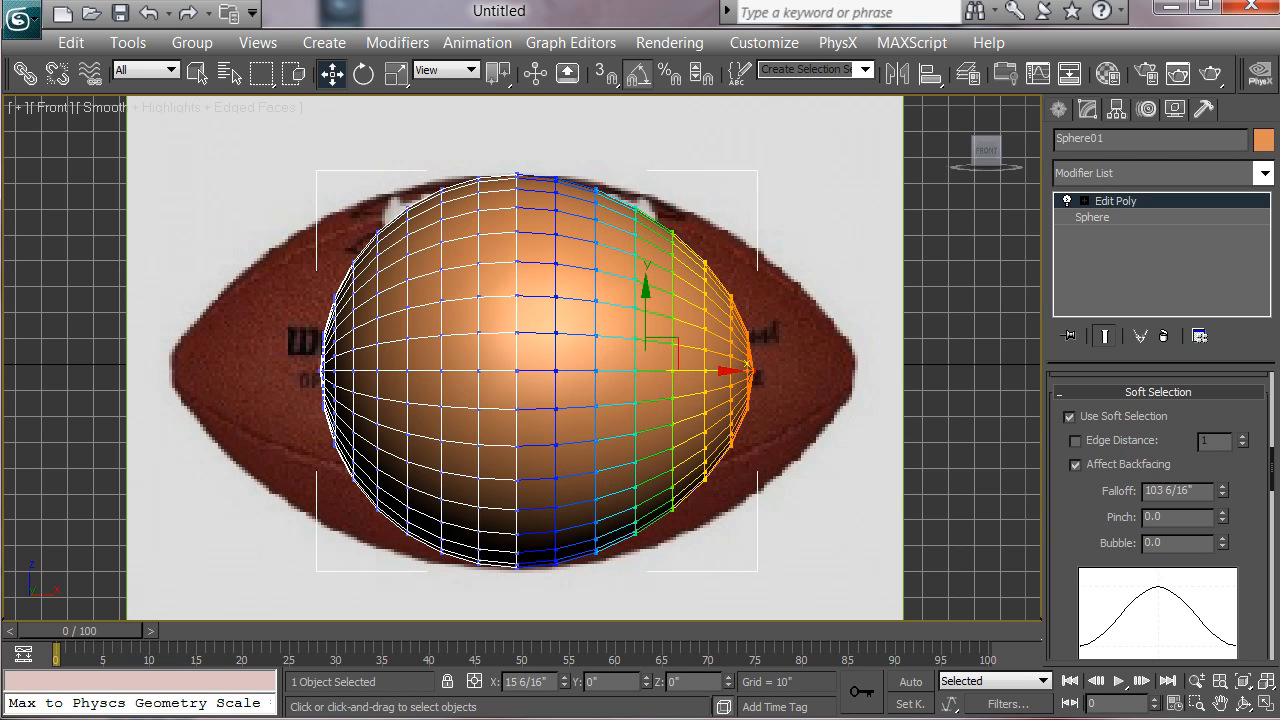
- Pull both ends of the sphere out to football points, then restore the four-view layout
{"action": "left_click_drag", "start_coordinate": [736, 374], "coordinate": [850, 374]}
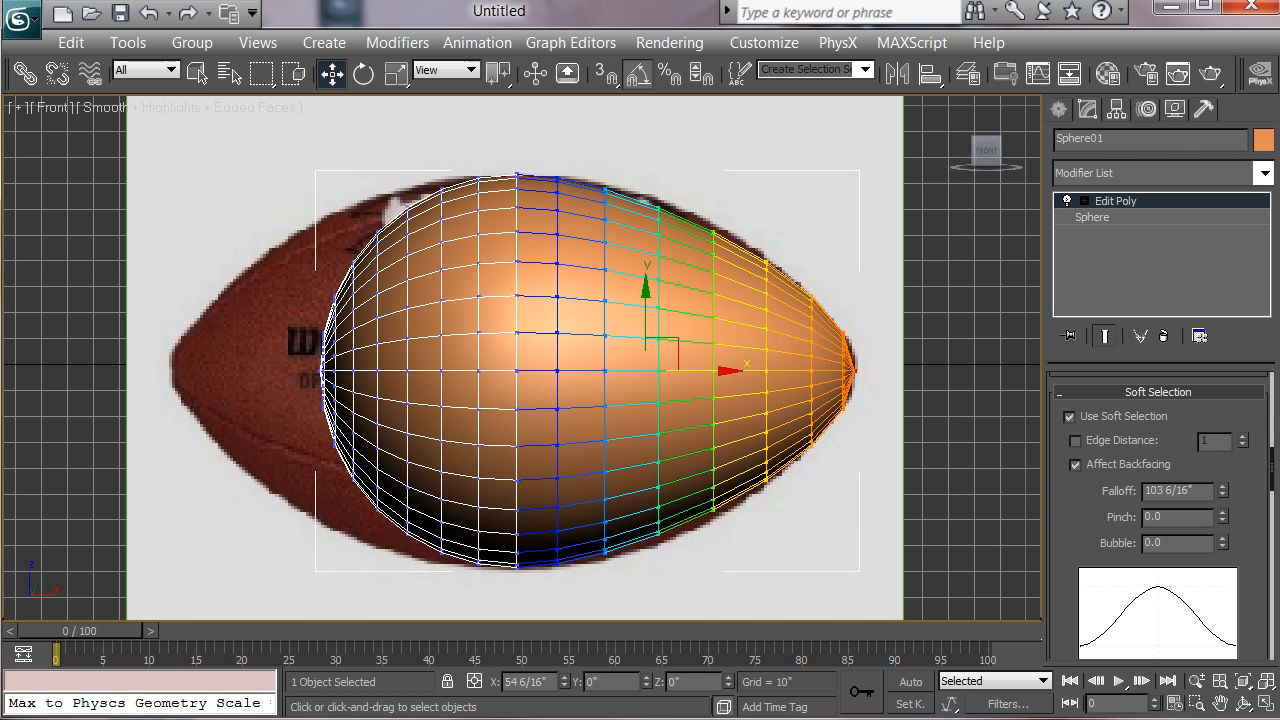
{"action": "left_click_drag", "start_coordinate": [730, 370], "coordinate": [844, 370]}
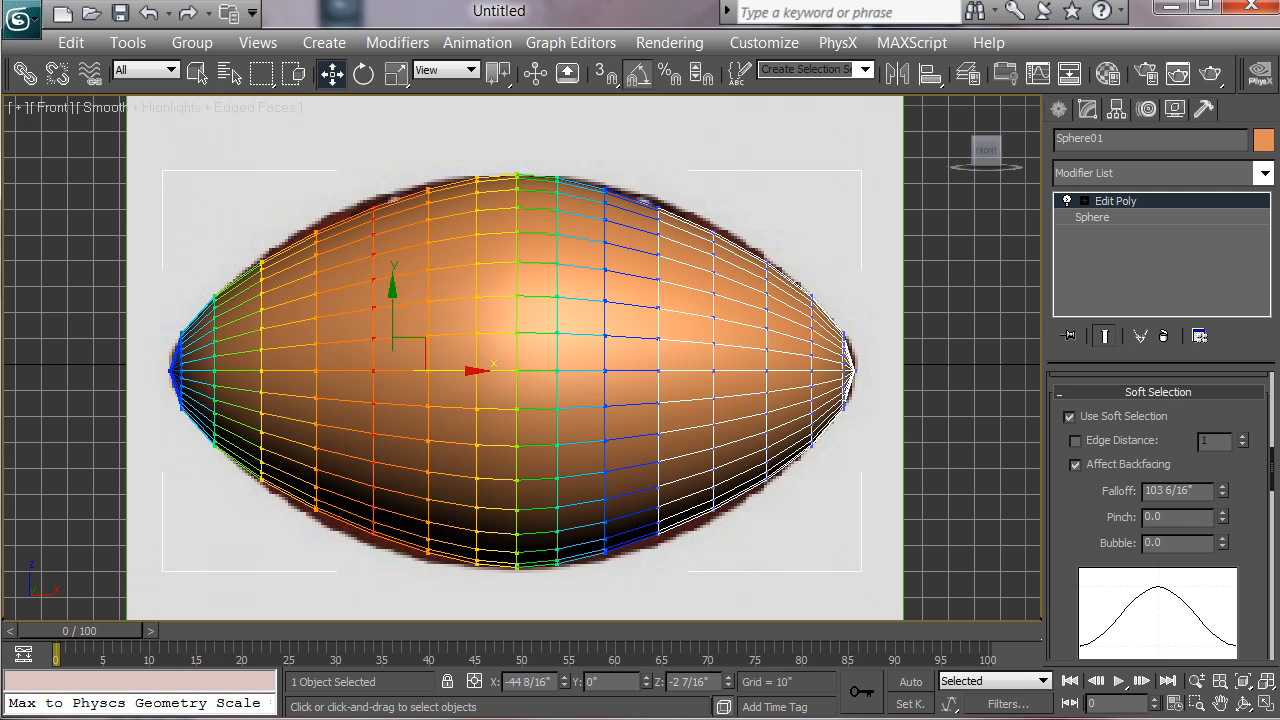
{"action": "left_click_drag", "start_coordinate": [688, 184], "coordinate": [744, 550]}
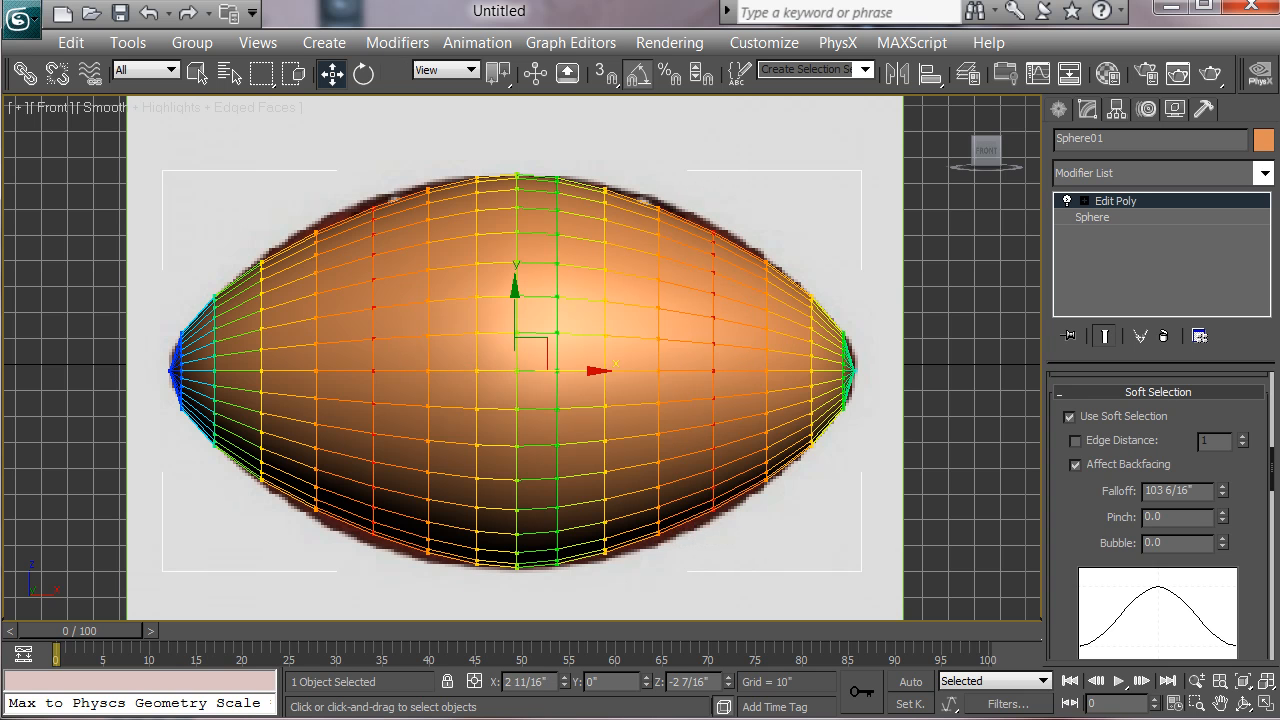
{"action": "left_click", "coordinate": [400, 72]}
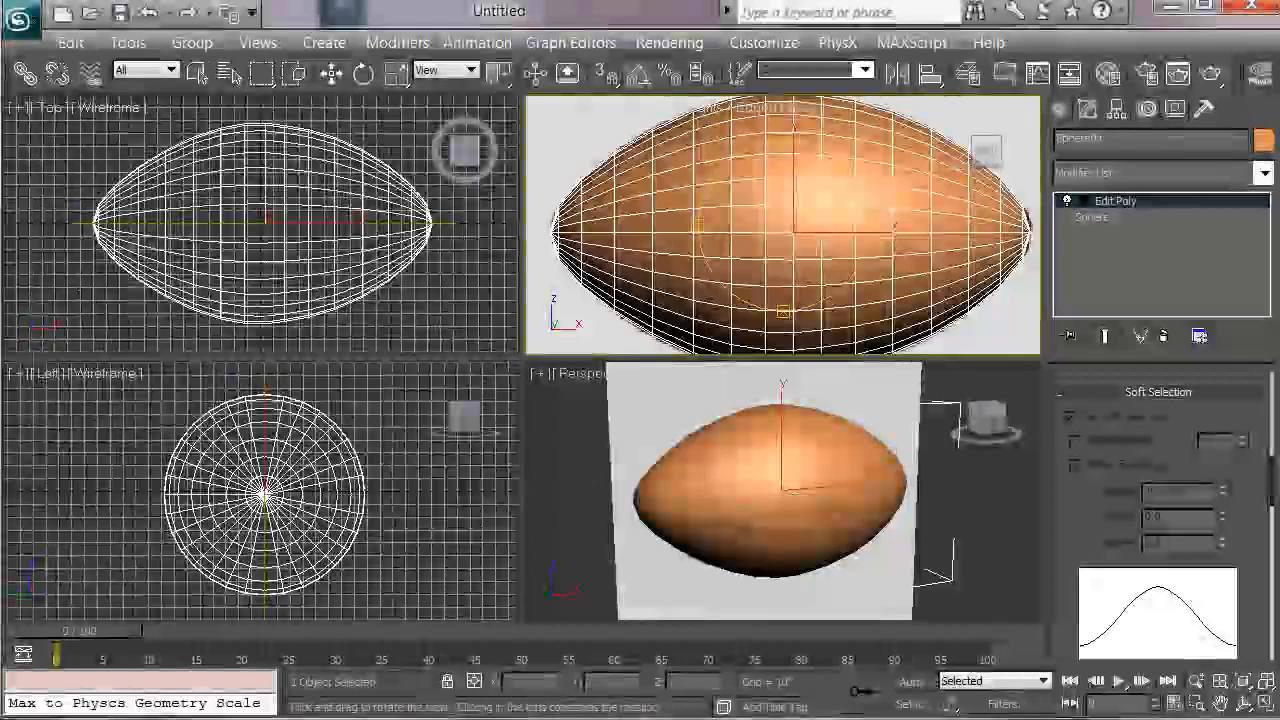
- Enter Edge sub-object level on the Edit Poly with soft selection off
{"action": "left_click", "coordinate": [1068, 200]}
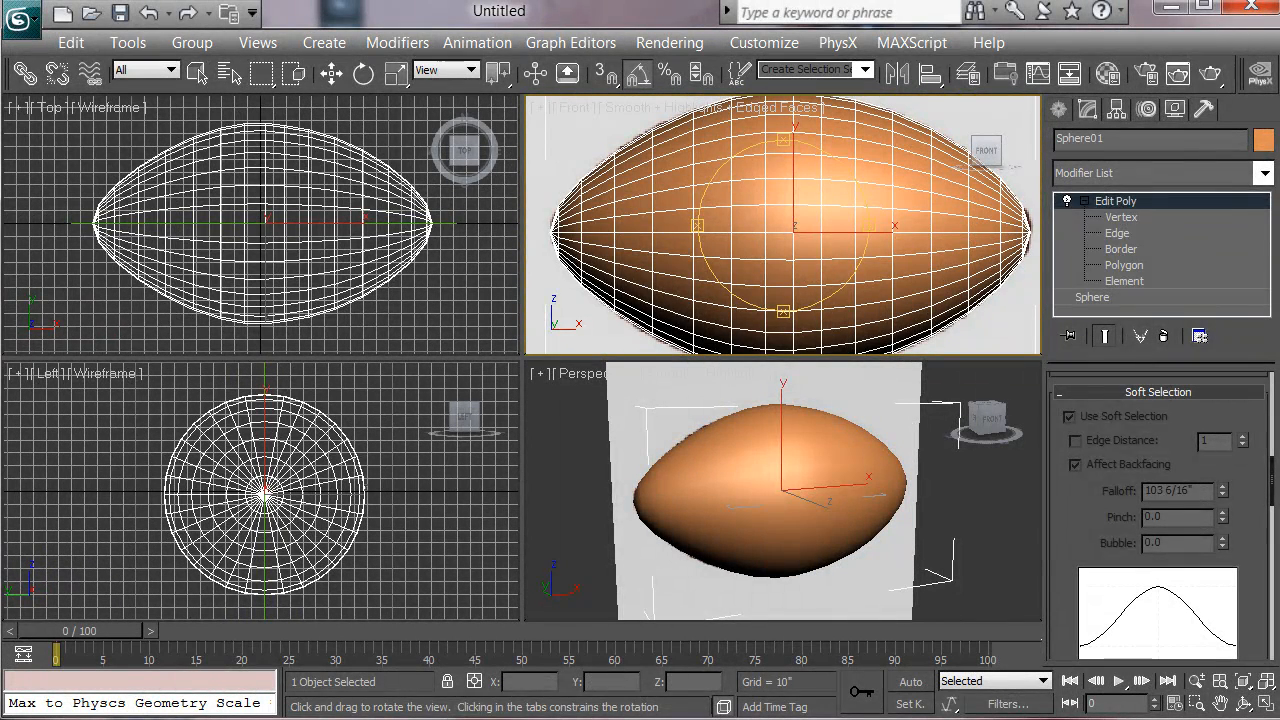
{"action": "left_click", "coordinate": [1116, 232]}
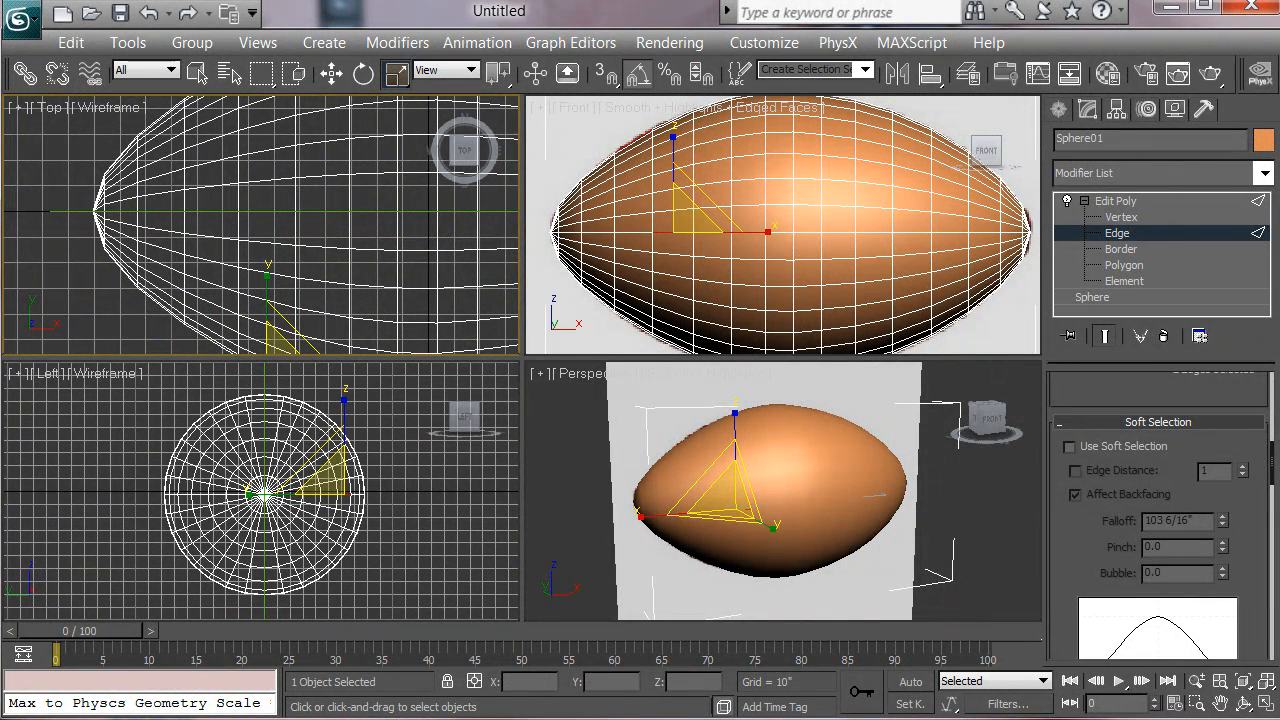
{"action": "left_click", "coordinate": [570, 374]}
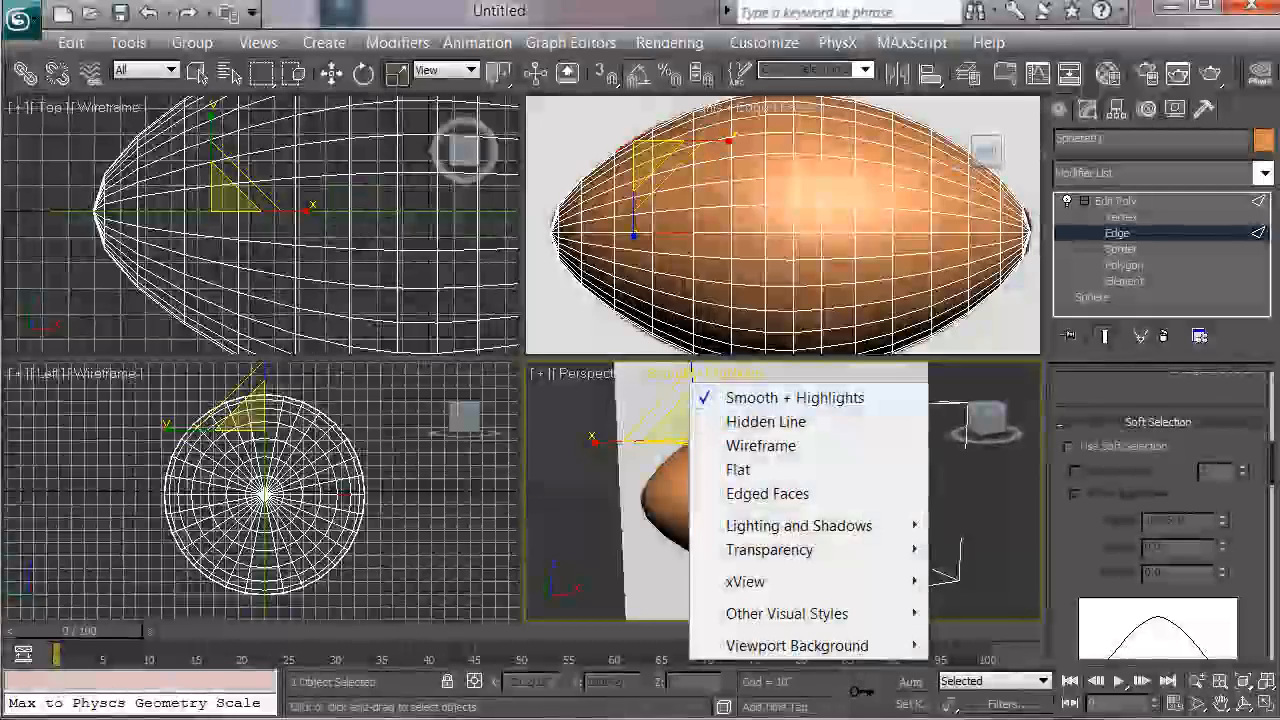
- Turn on Edged Faces shading so the ball's polygon edges show for seam selection
{"action": "left_click", "coordinate": [768, 494]}
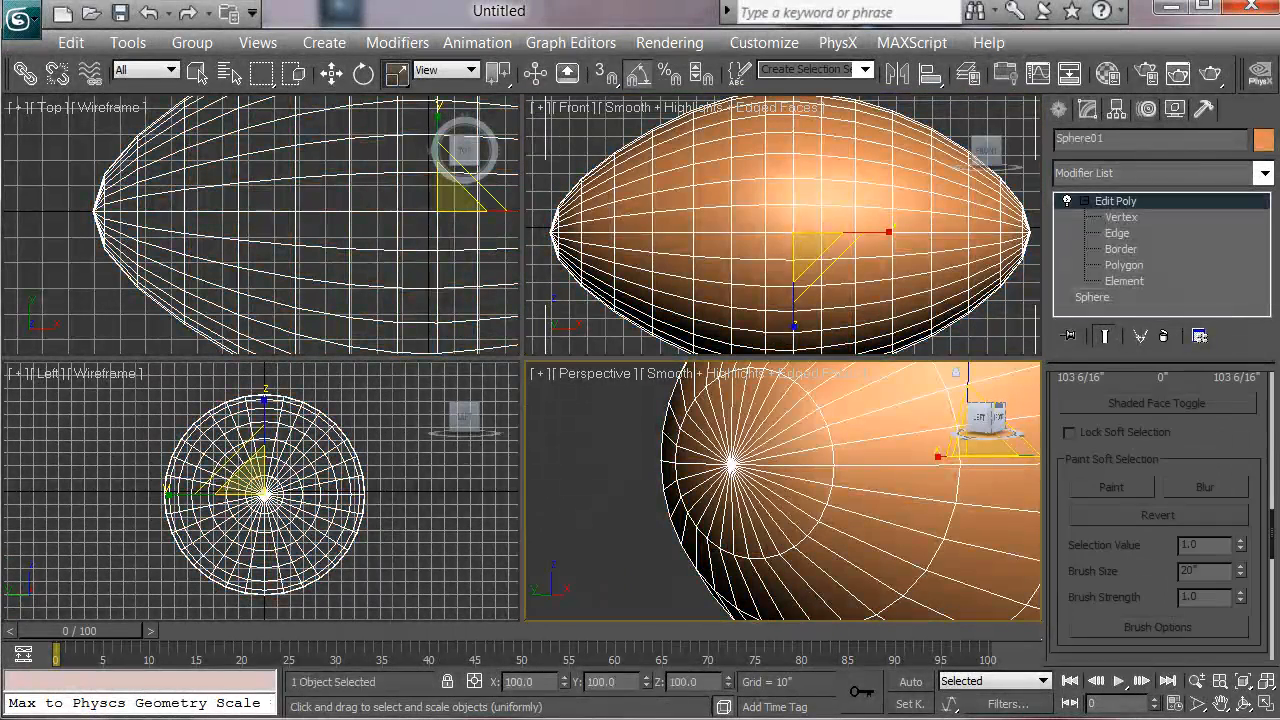
- Chamfer the selected seam edges by about 7/8 inch and apply it
{"action": "left_click", "coordinate": [1116, 232]}
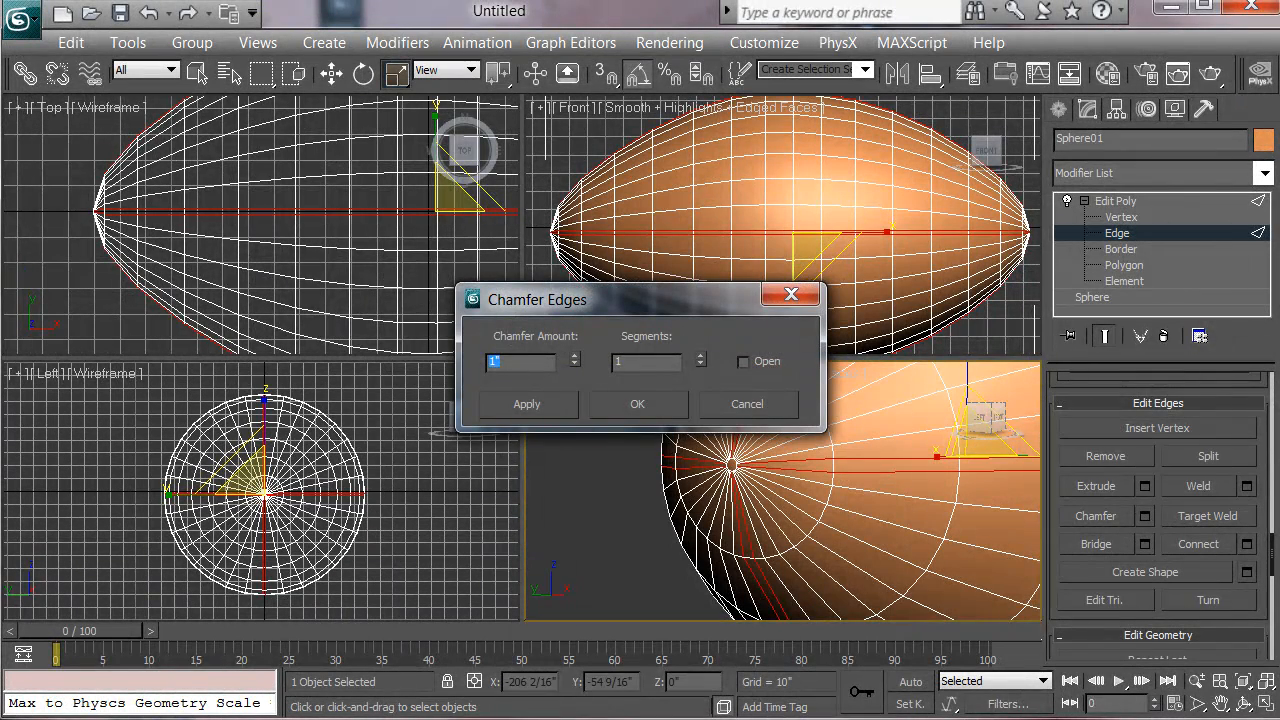
{"action": "left_click_drag", "start_coordinate": [536, 300], "coordinate": [344, 276]}
{"action": "type", "text": "0 8/16"}
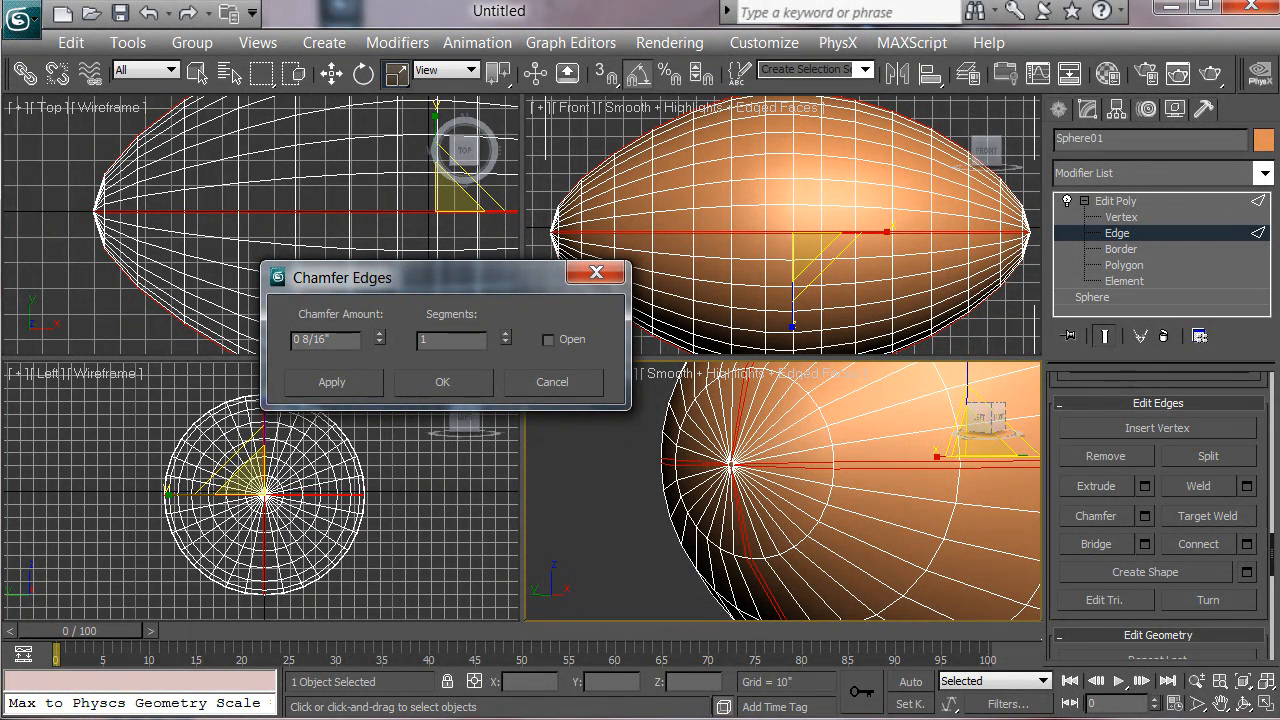
{"action": "left_click", "coordinate": [442, 382]}
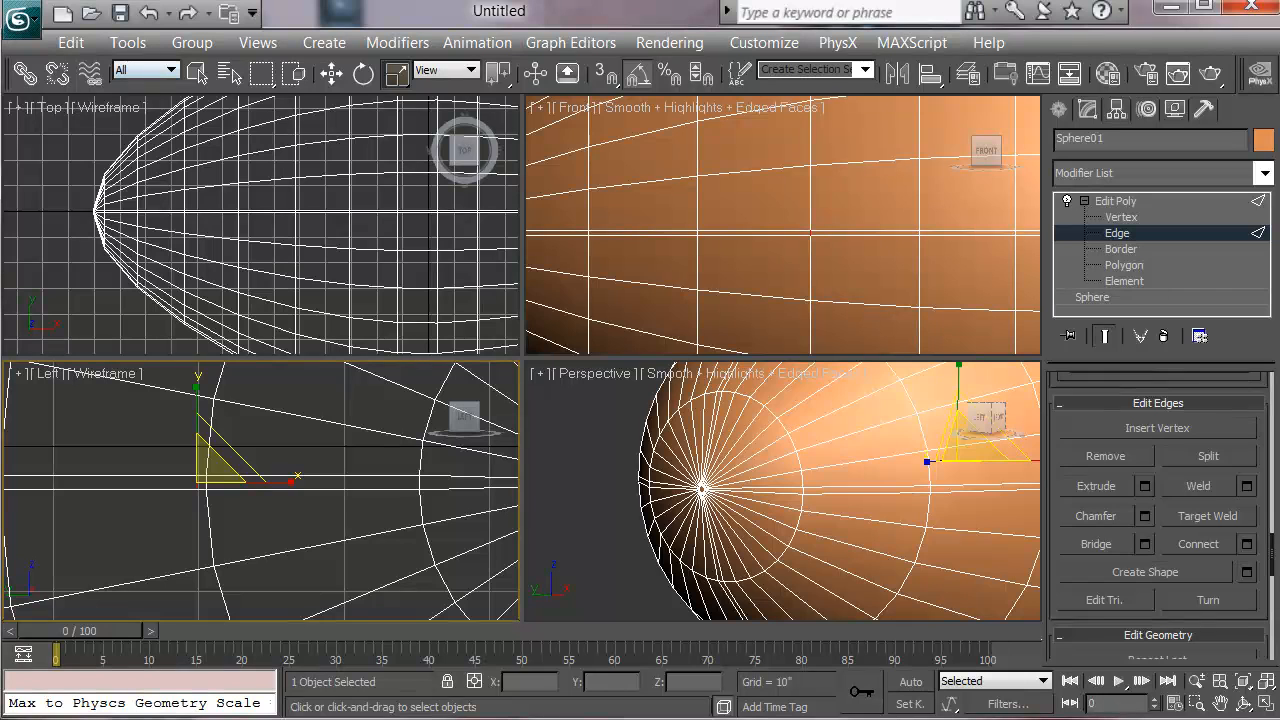
{"action": "mouse_move", "coordinate": [200, 72]}
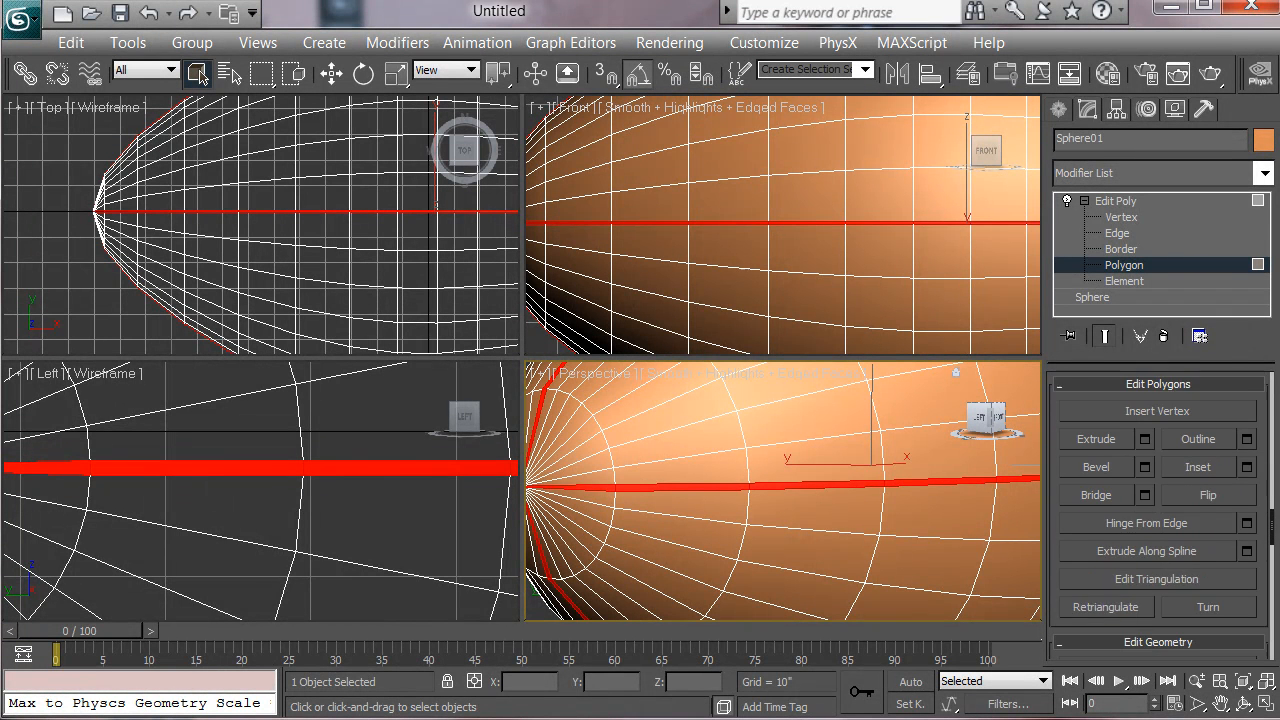
- Extrude the selected seam faces inward with a negative Extrusion Height to carve the groove
{"action": "left_click", "coordinate": [1144, 440]}
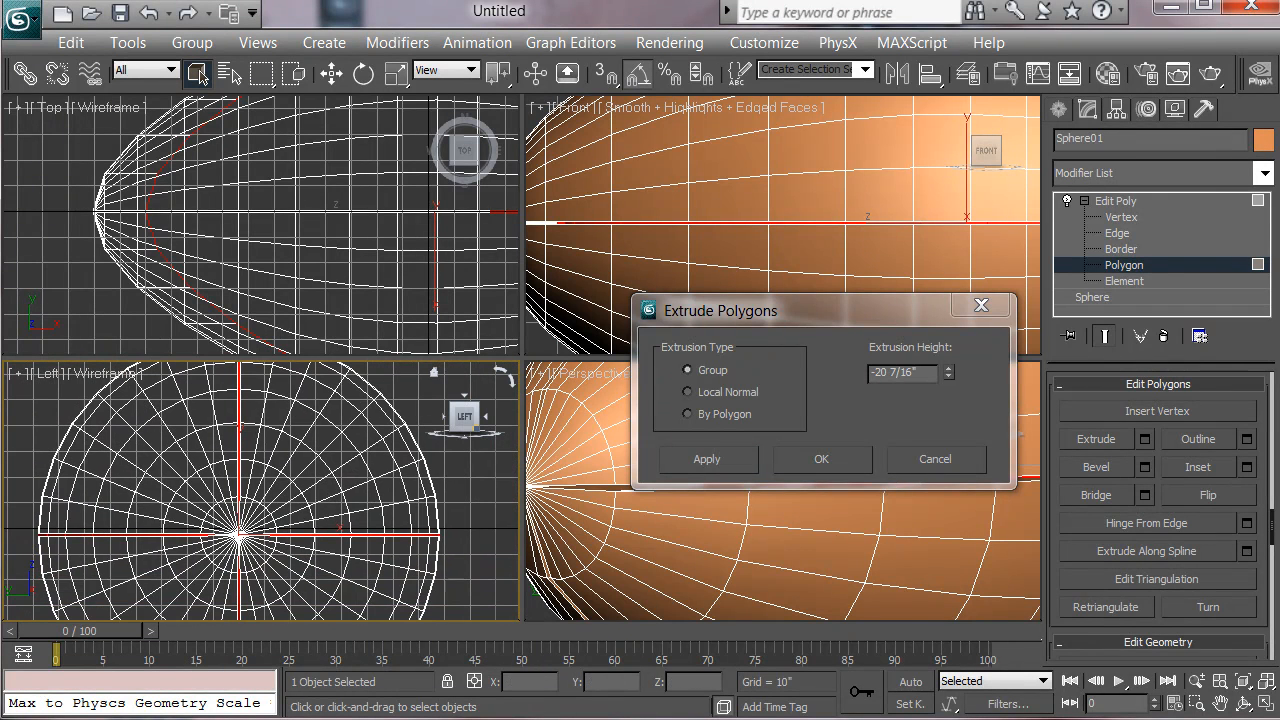
{"action": "left_click", "coordinate": [688, 392]}
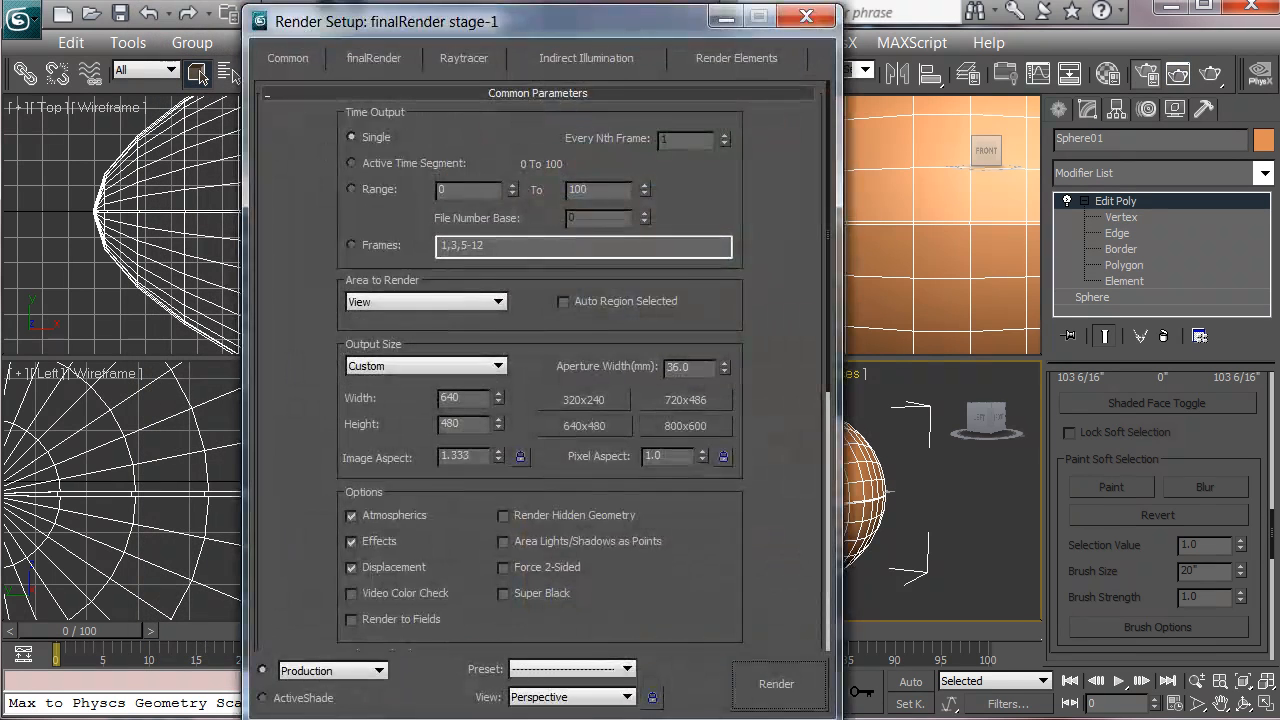
- Assign the Default Scanline Renderer in Render Setup and test-render the grooved ball
{"action": "scroll", "scroll_direction": "down", "scroll_amount": 3}
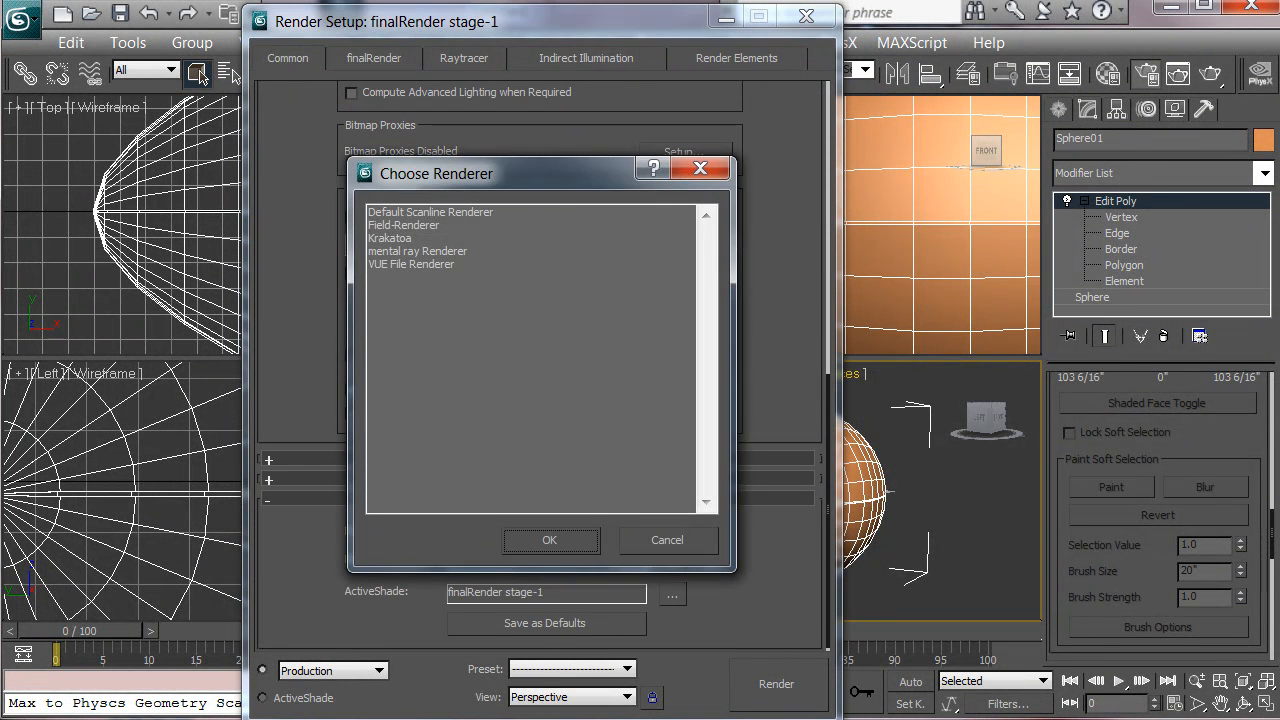
{"action": "left_click", "coordinate": [430, 212]}
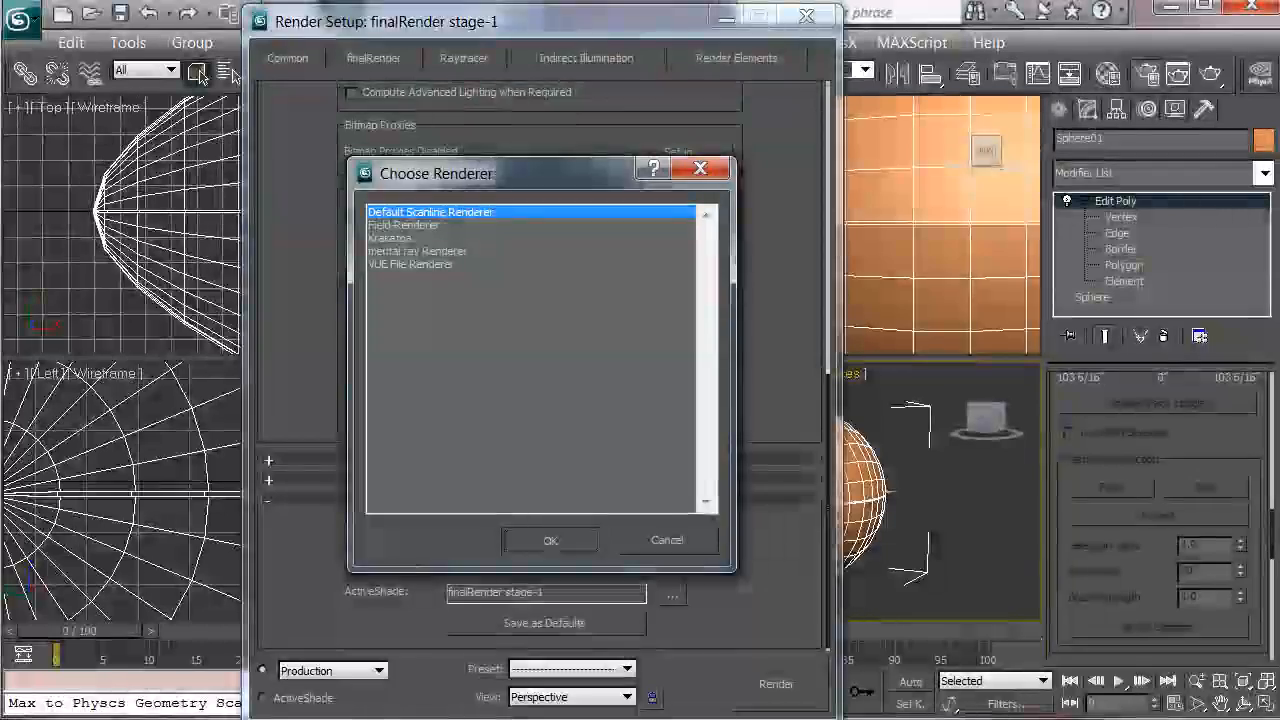
{"action": "left_click", "coordinate": [668, 540]}
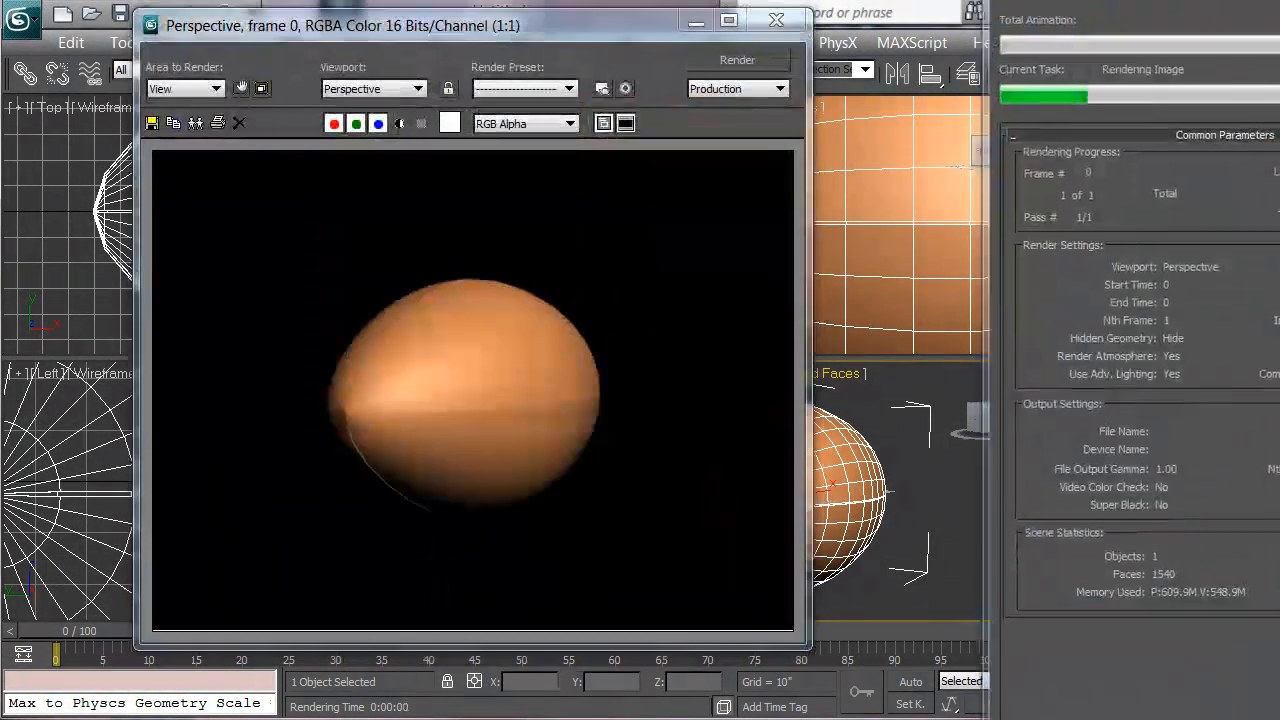
{"action": "left_click", "coordinate": [776, 20]}
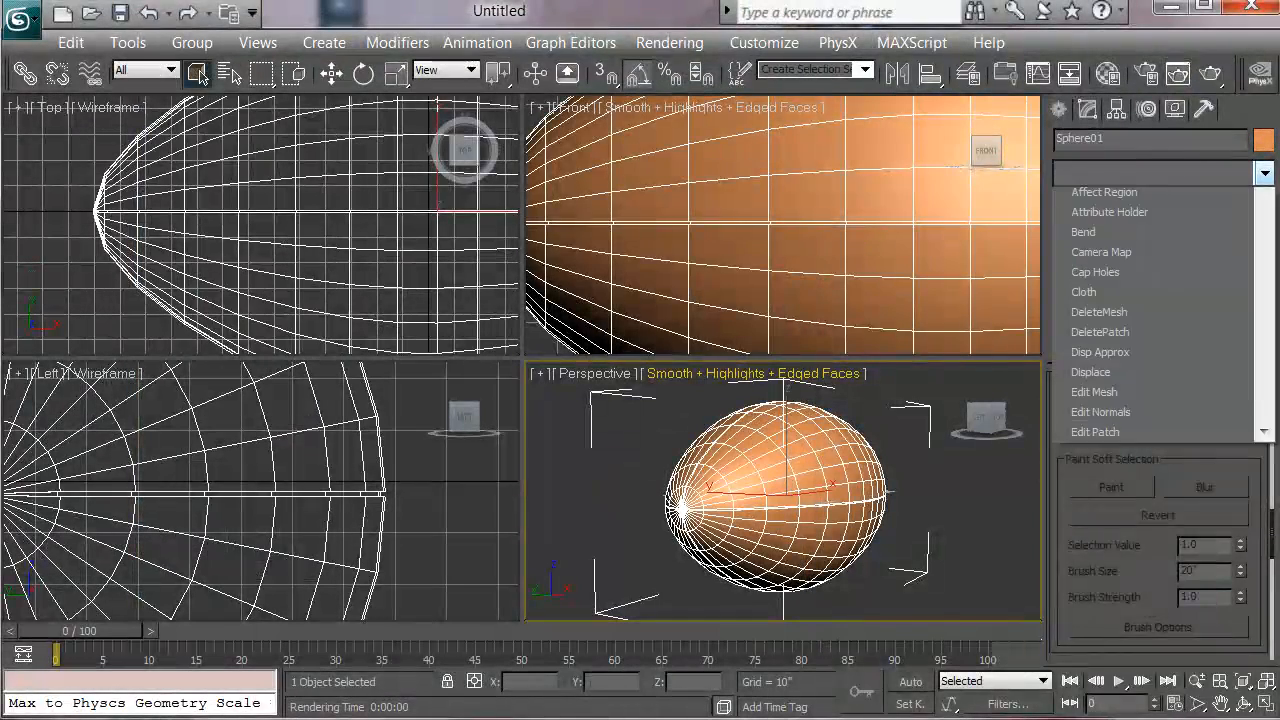
- Smooth the ball with TurboSmooth at 2 iterations and render the perspective view again
{"action": "scroll", "scroll_direction": "down", "scroll_amount": 3}
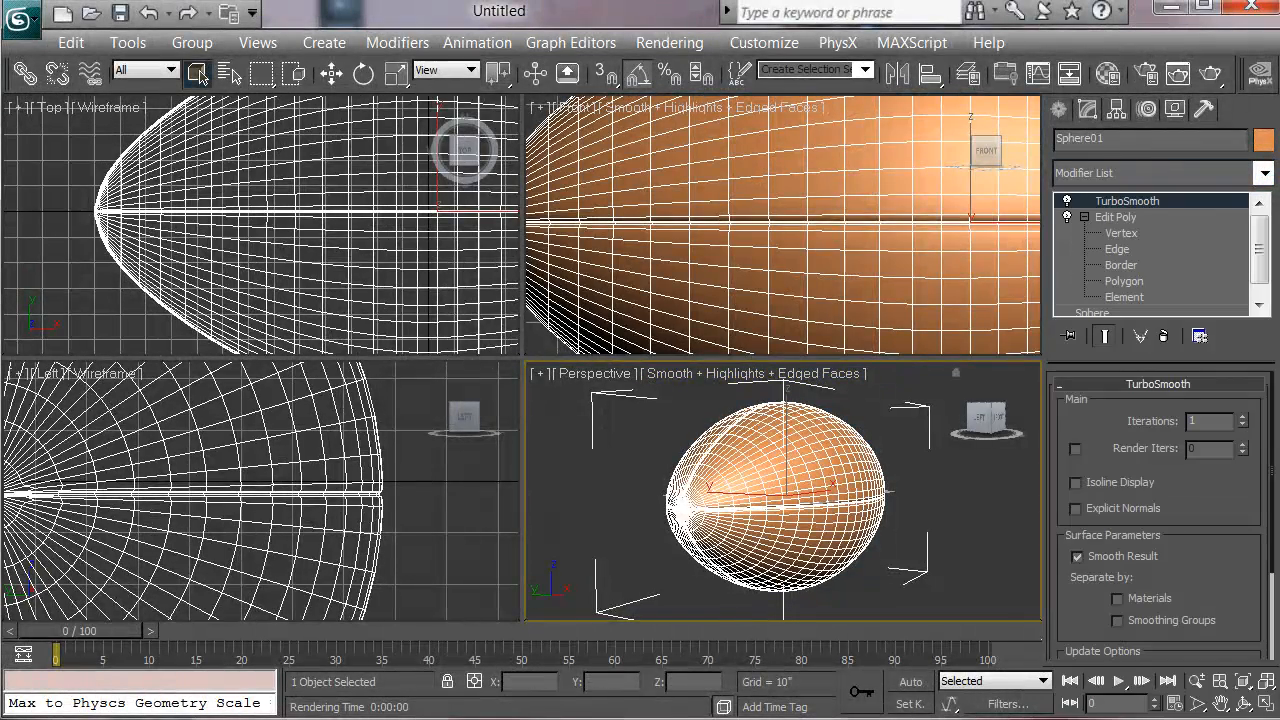
{"action": "left_click", "coordinate": [1246, 414]}
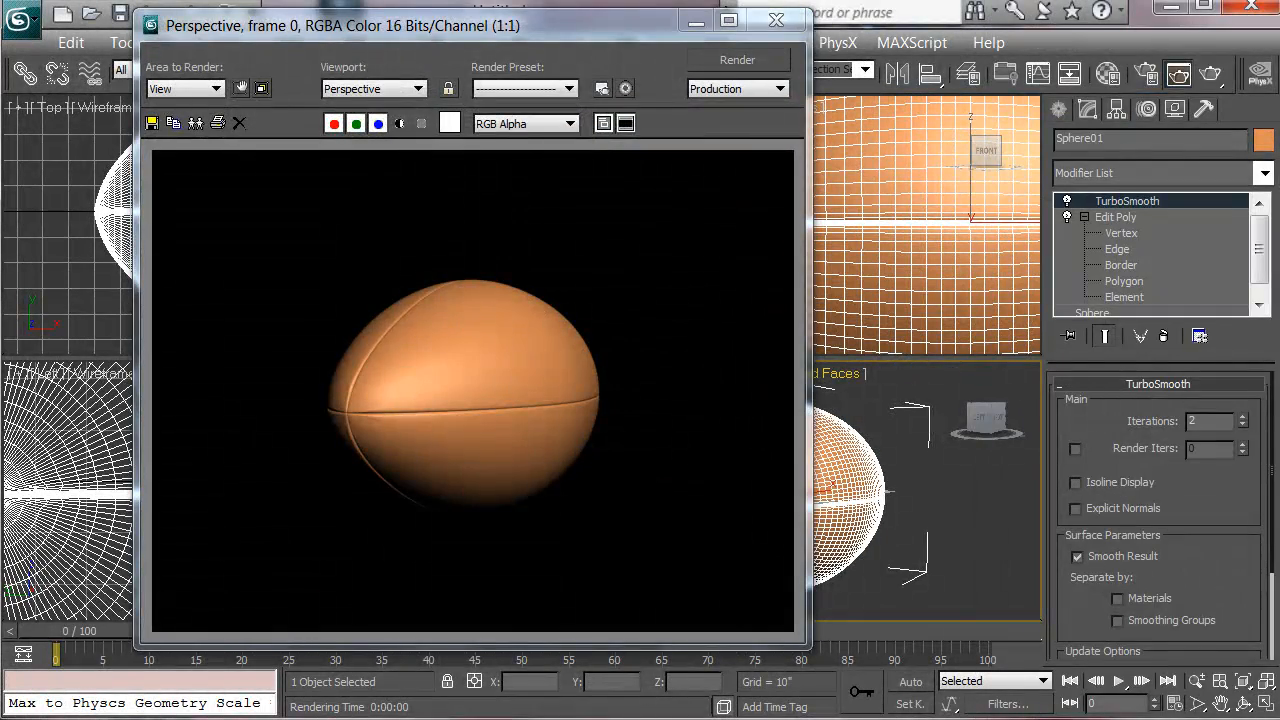
{"action": "left_click", "coordinate": [772, 20]}
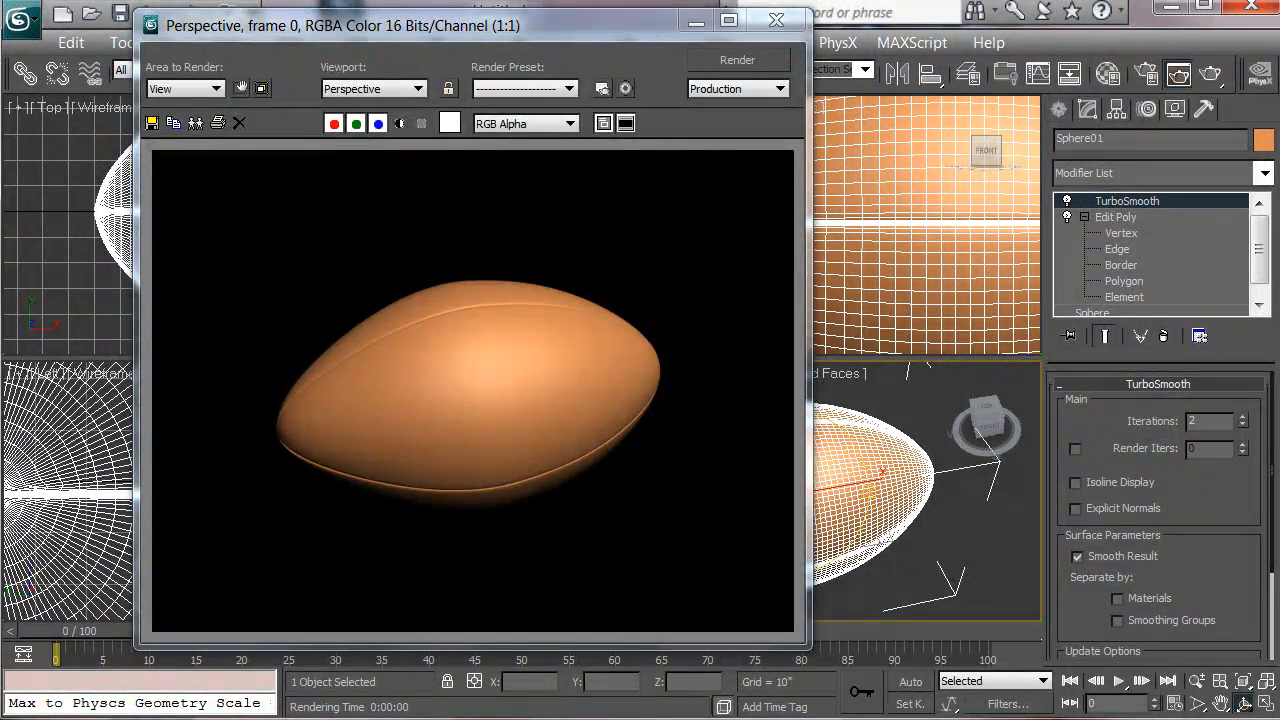
{"action": "left_click", "coordinate": [772, 20]}
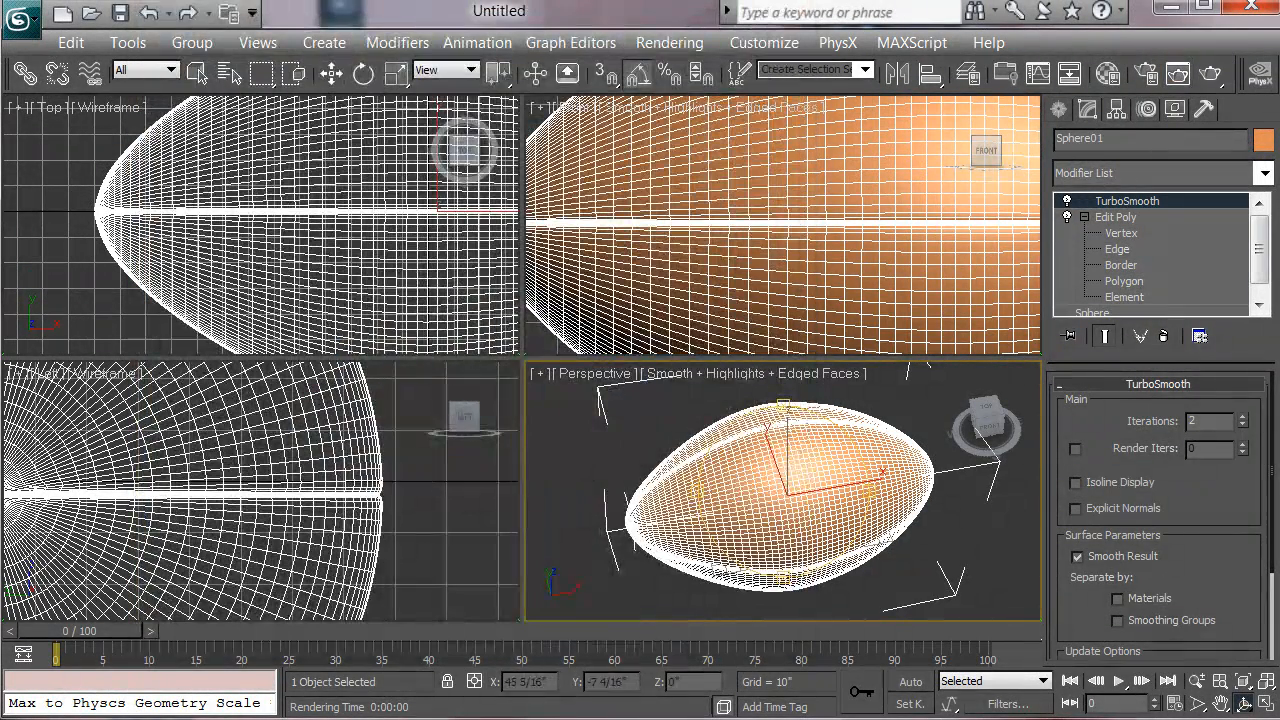